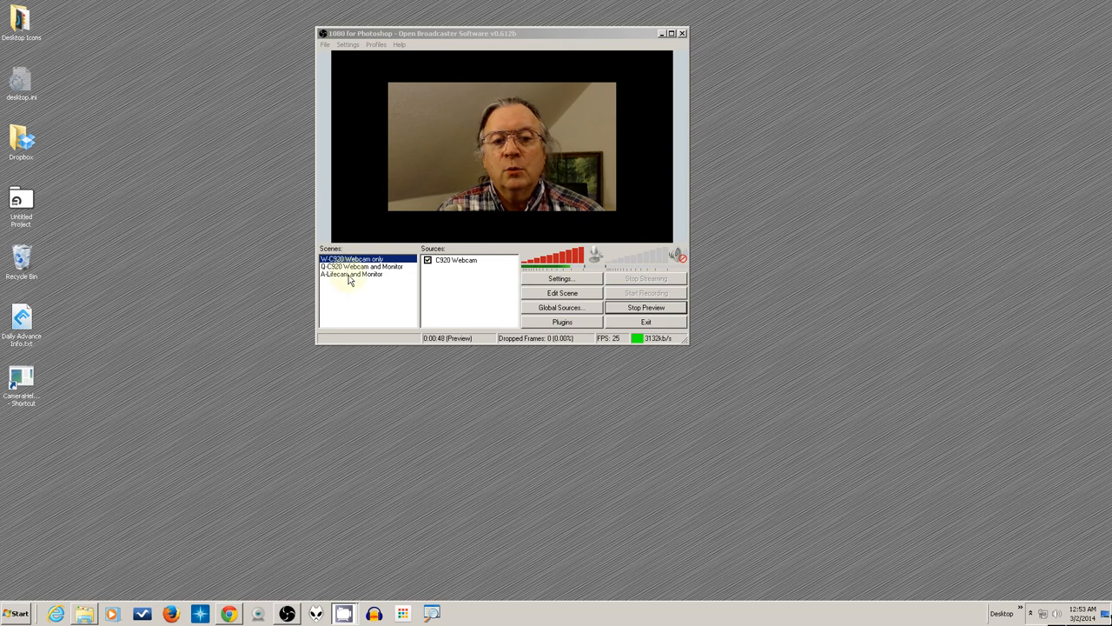
# Cycle the preview through Lifecam and Monitor, webcam only, and C920 Webcam and Monitor, ending on C920
pyautogui.click(351, 274)
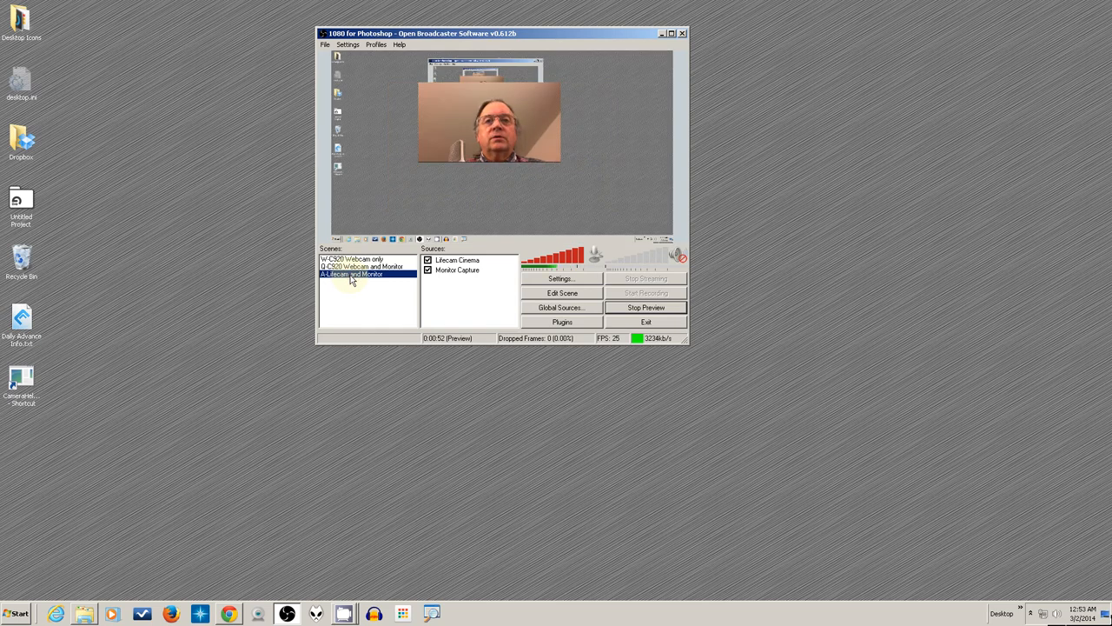
pyautogui.moveTo(460, 188)
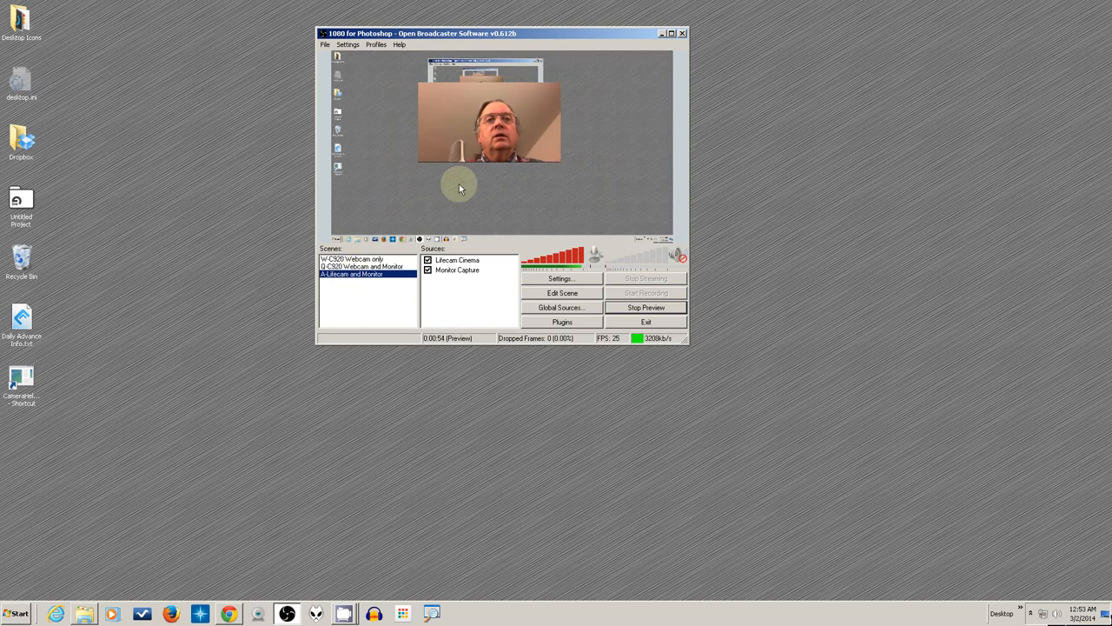
pyautogui.moveTo(446, 200)
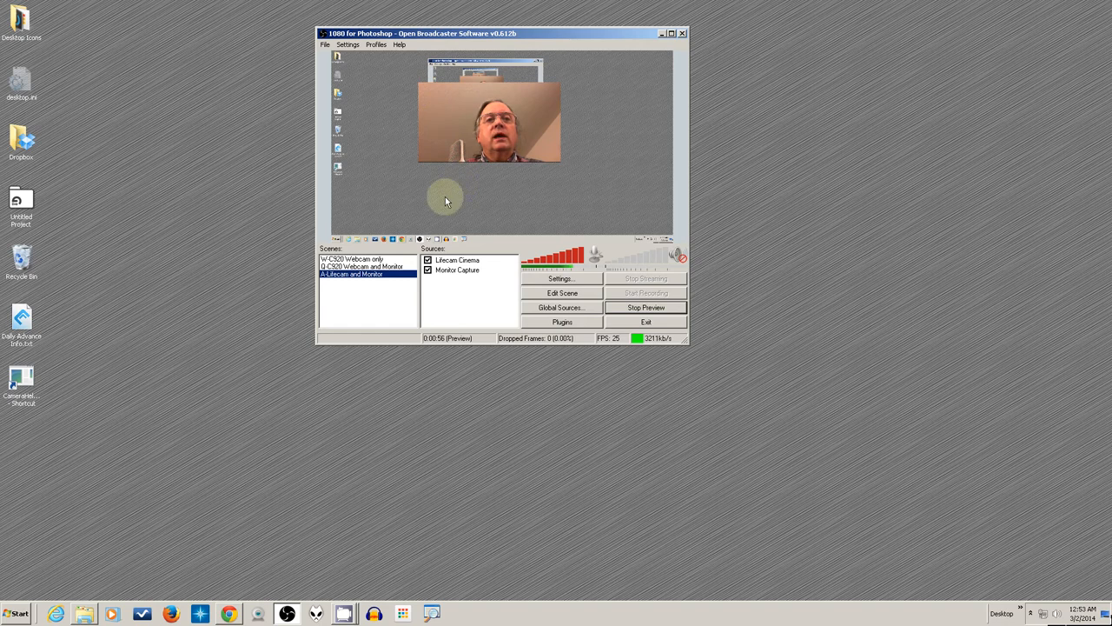
pyautogui.click(360, 266)
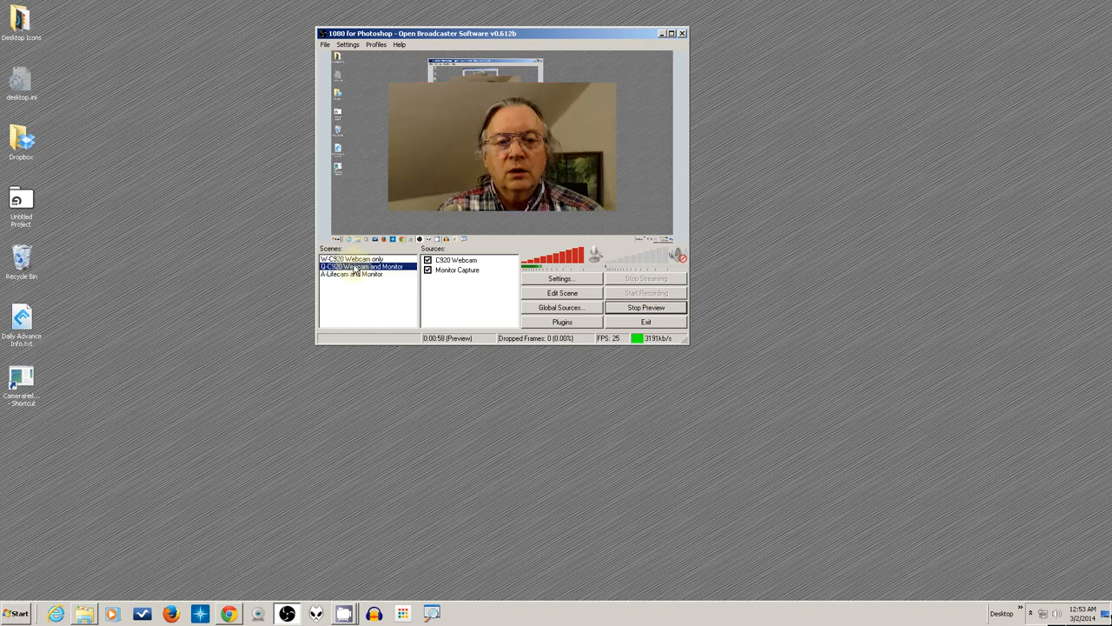
pyautogui.click(351, 259)
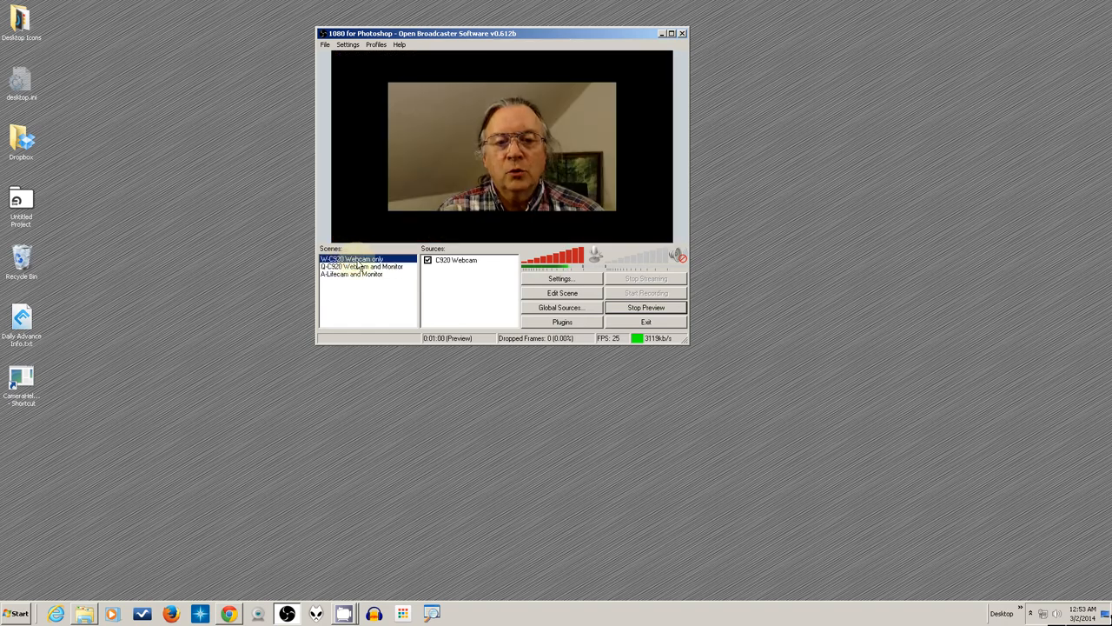
pyautogui.click(360, 266)
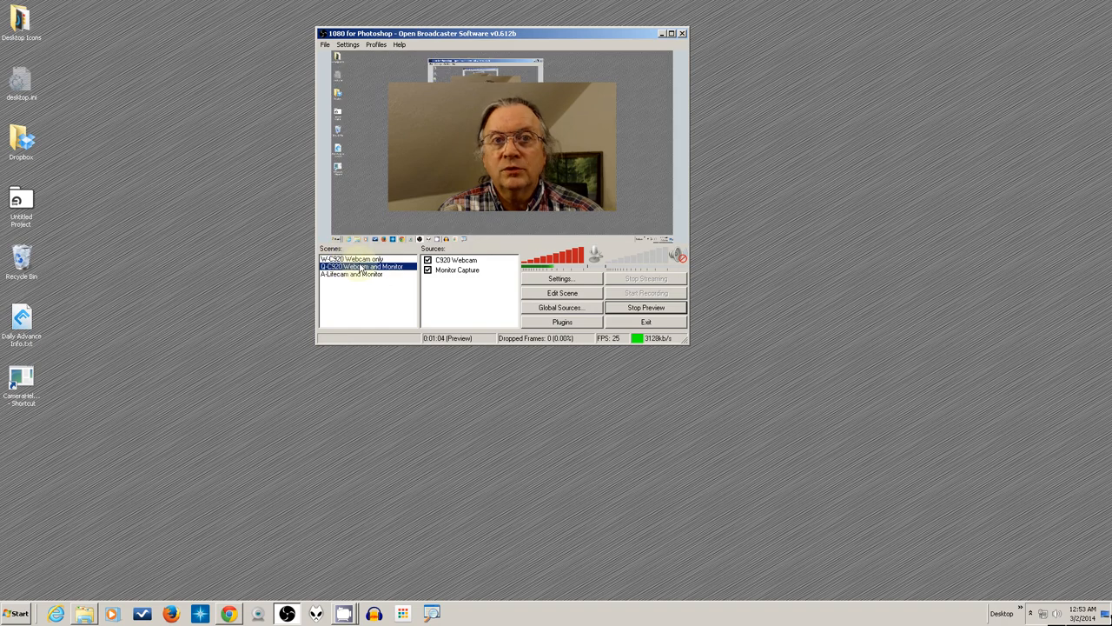
pyautogui.click(351, 274)
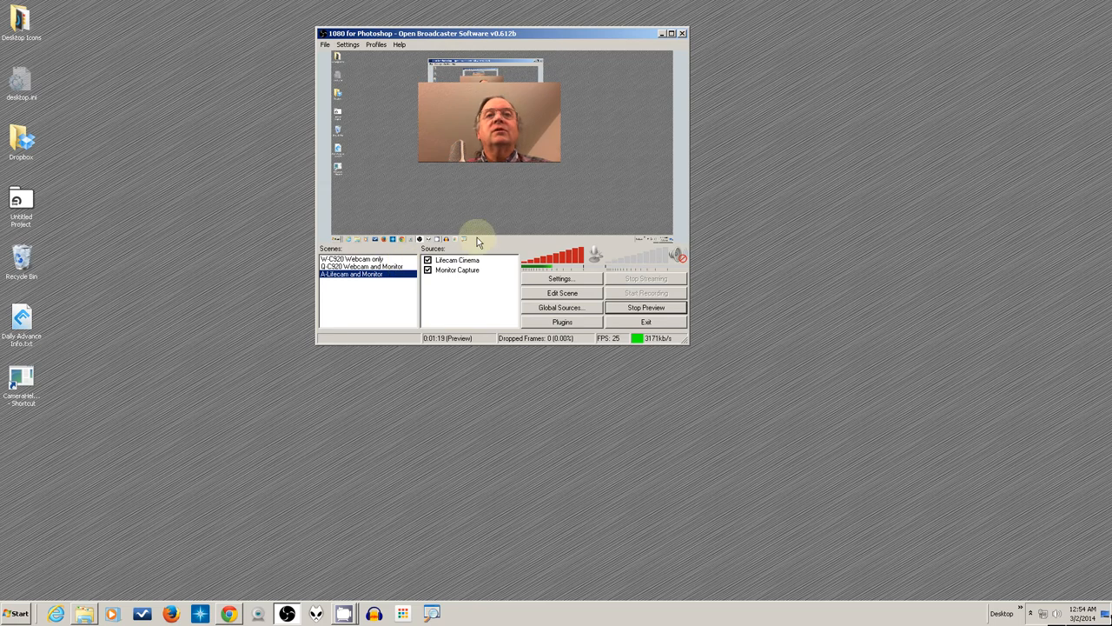
pyautogui.moveTo(508, 137)
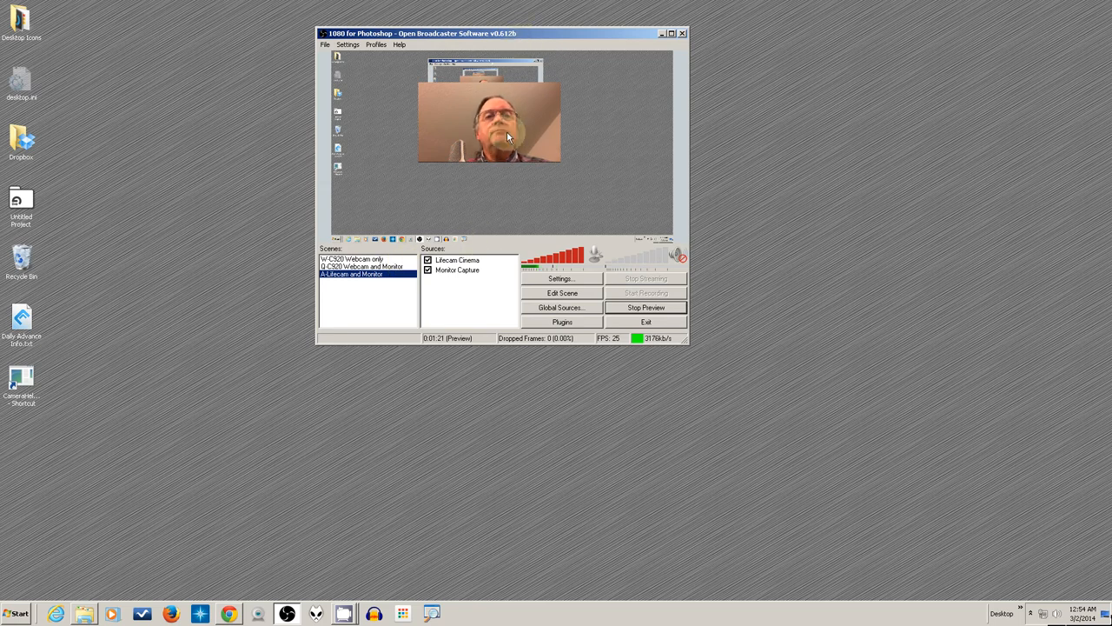
pyautogui.click(361, 266)
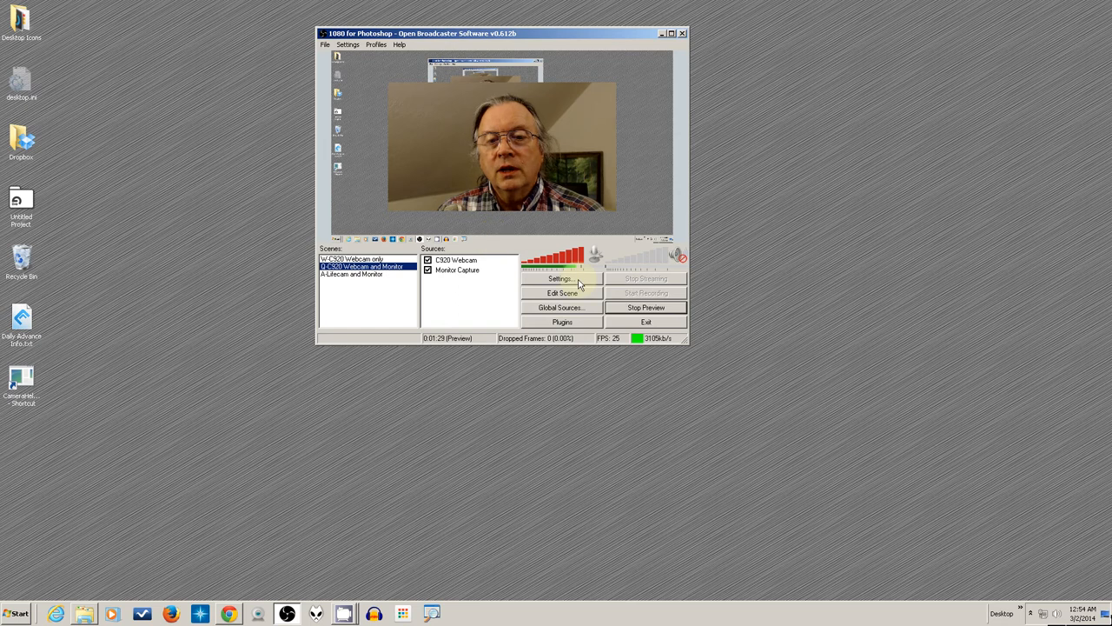
# Set the Audio microphone device to Desktop Microphone (Cinema) and close Settings
pyautogui.click(561, 278)
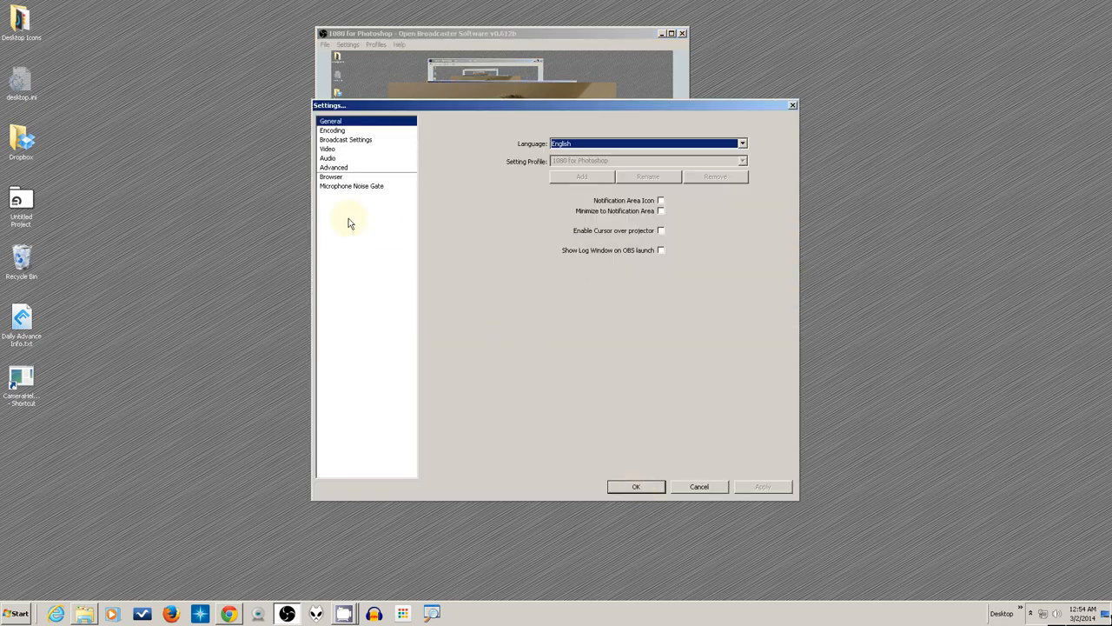
pyautogui.click(327, 158)
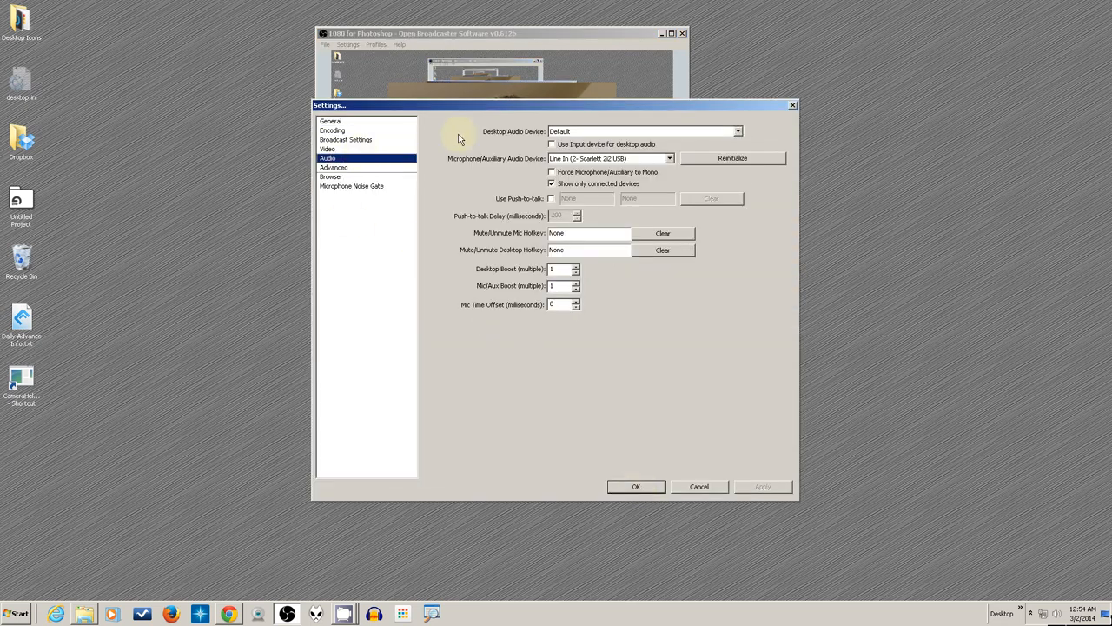
pyautogui.moveTo(508, 163)
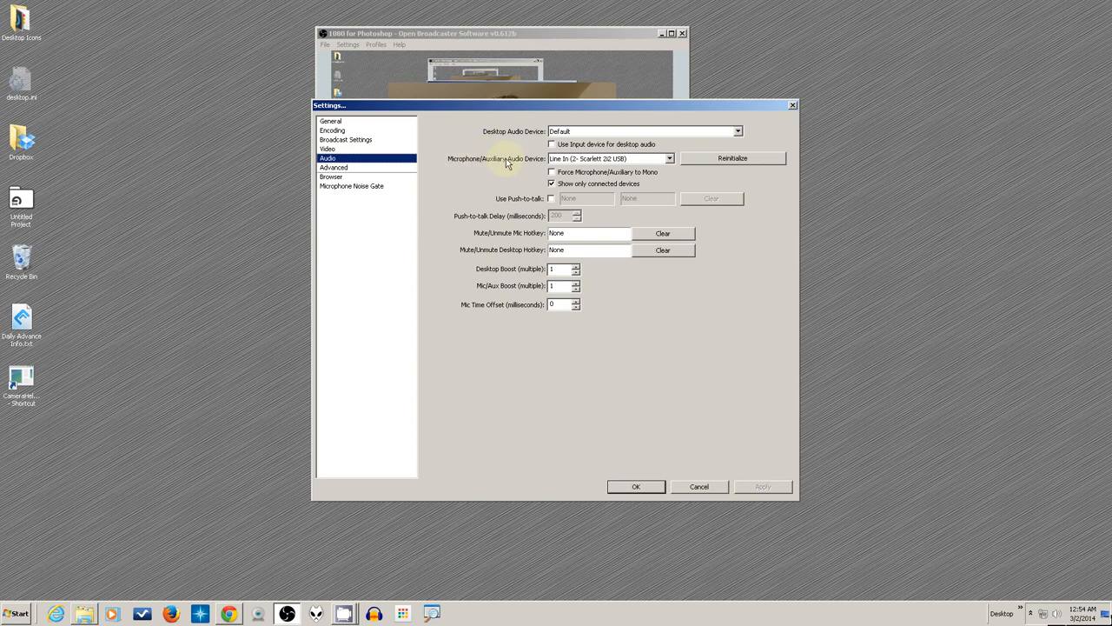
pyautogui.moveTo(516, 176)
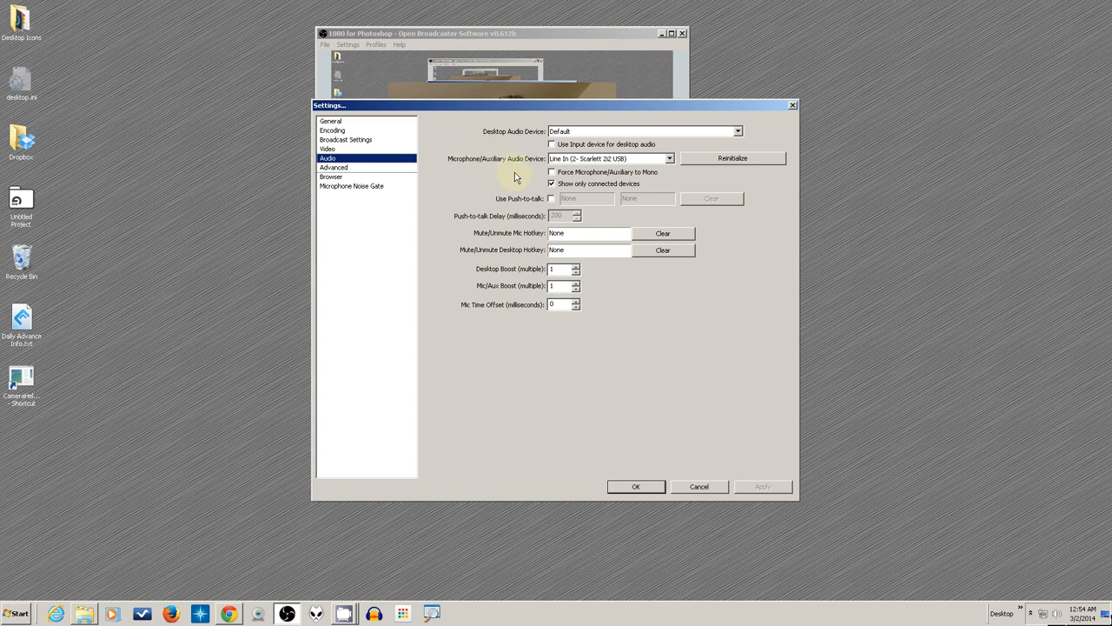
pyautogui.click(669, 158)
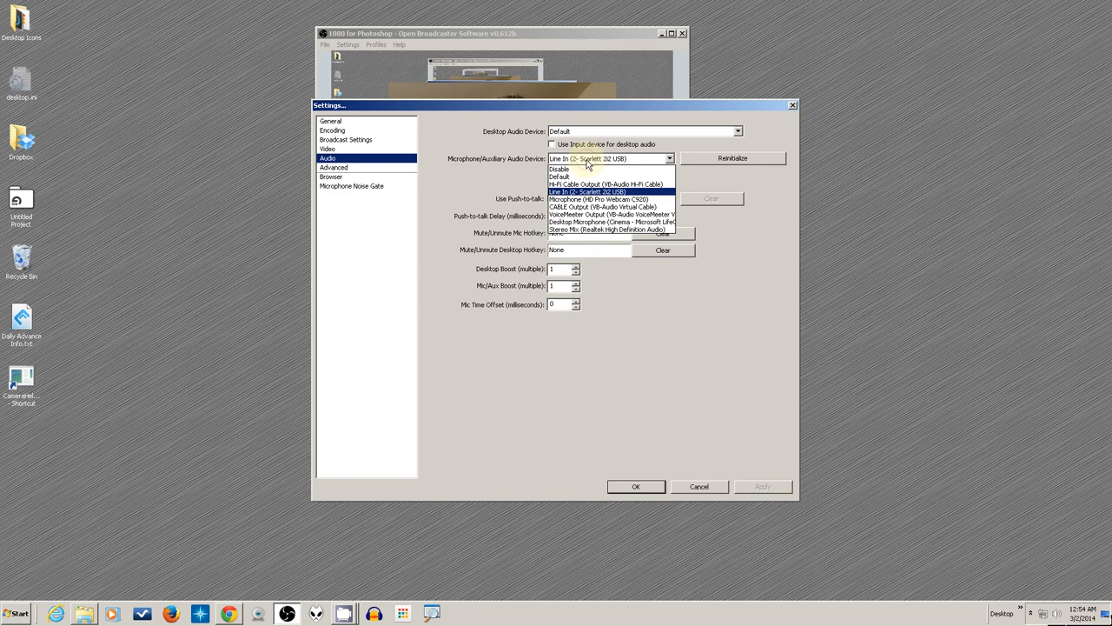
pyautogui.moveTo(609, 215)
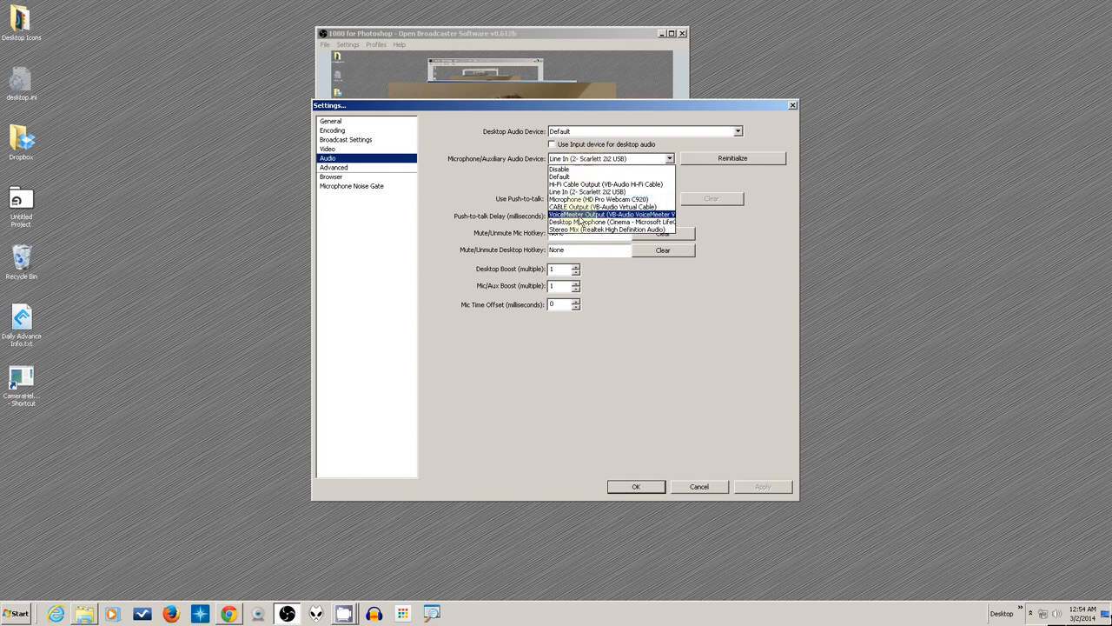
pyautogui.moveTo(582, 191)
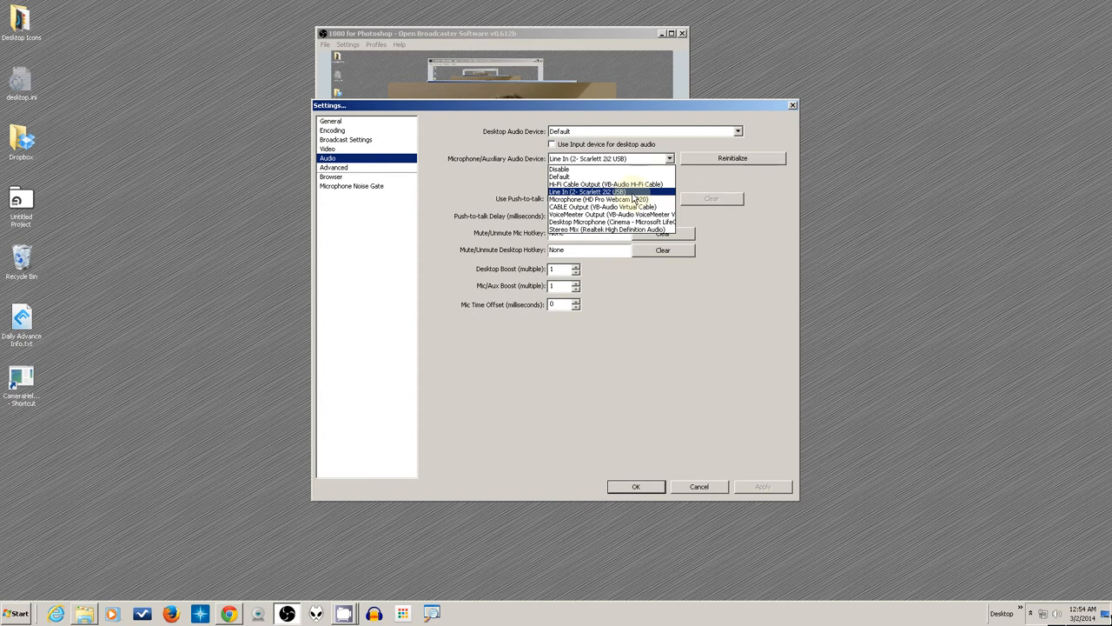
pyautogui.moveTo(630, 196)
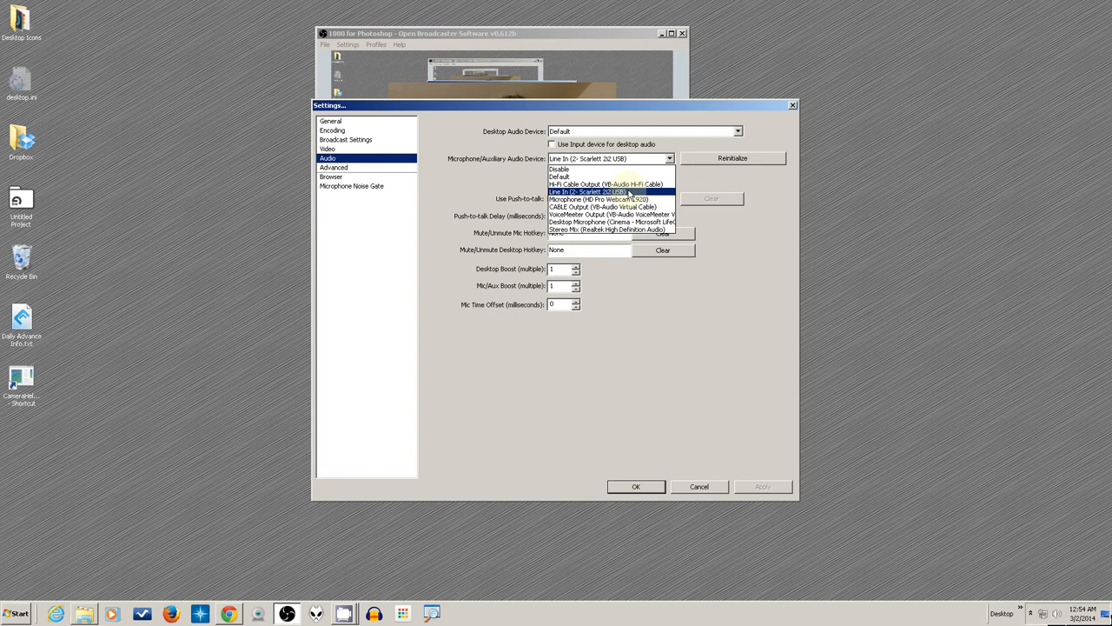
pyautogui.moveTo(600, 199)
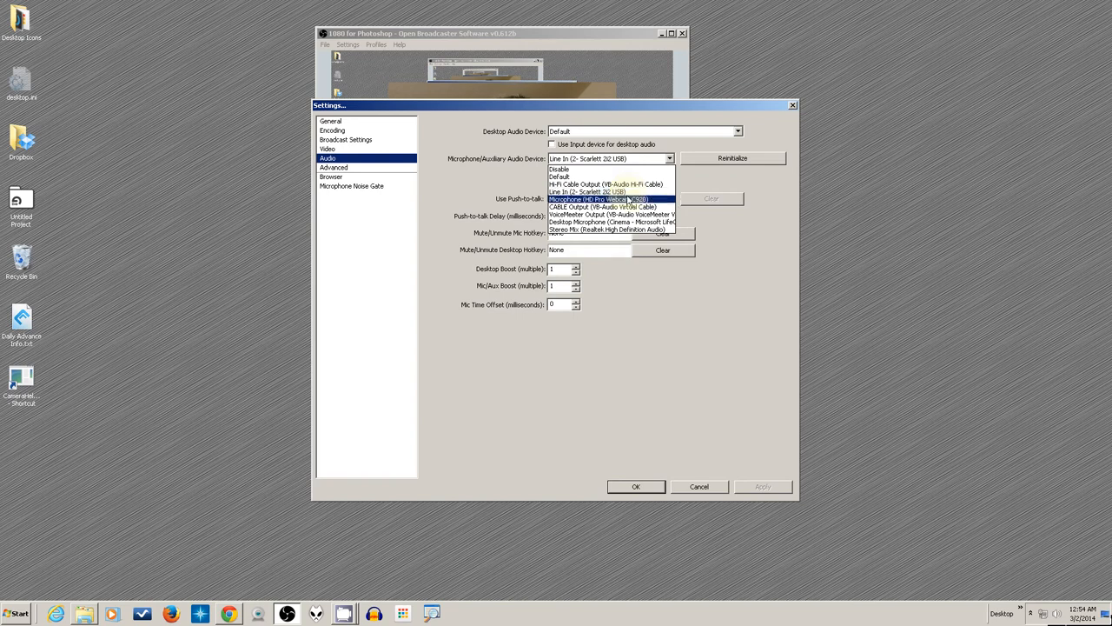
pyautogui.moveTo(613, 206)
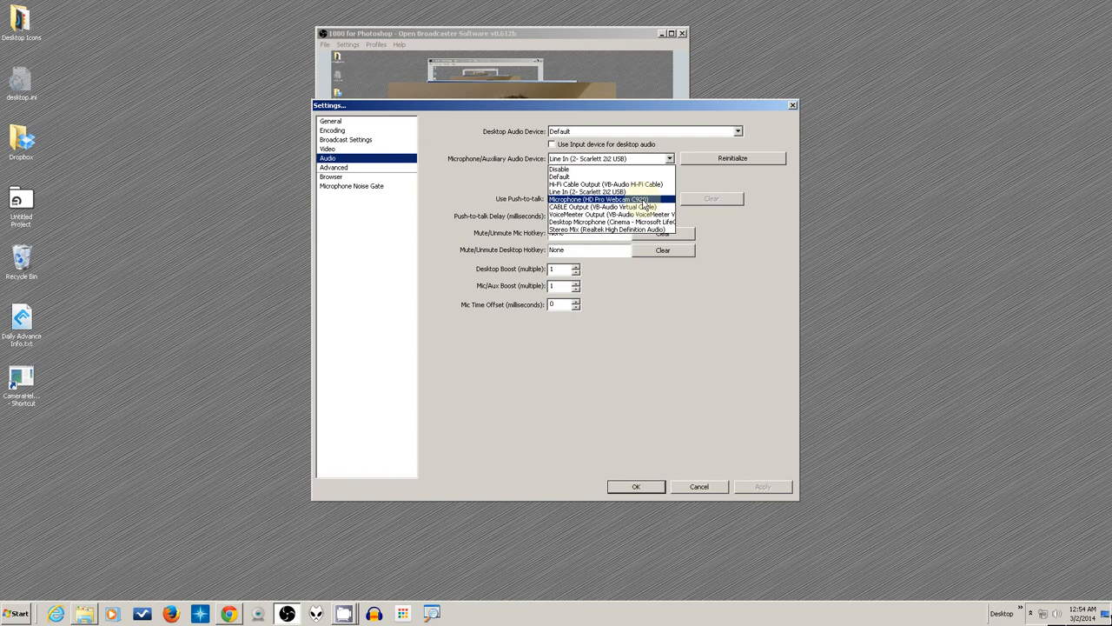
pyautogui.moveTo(608, 222)
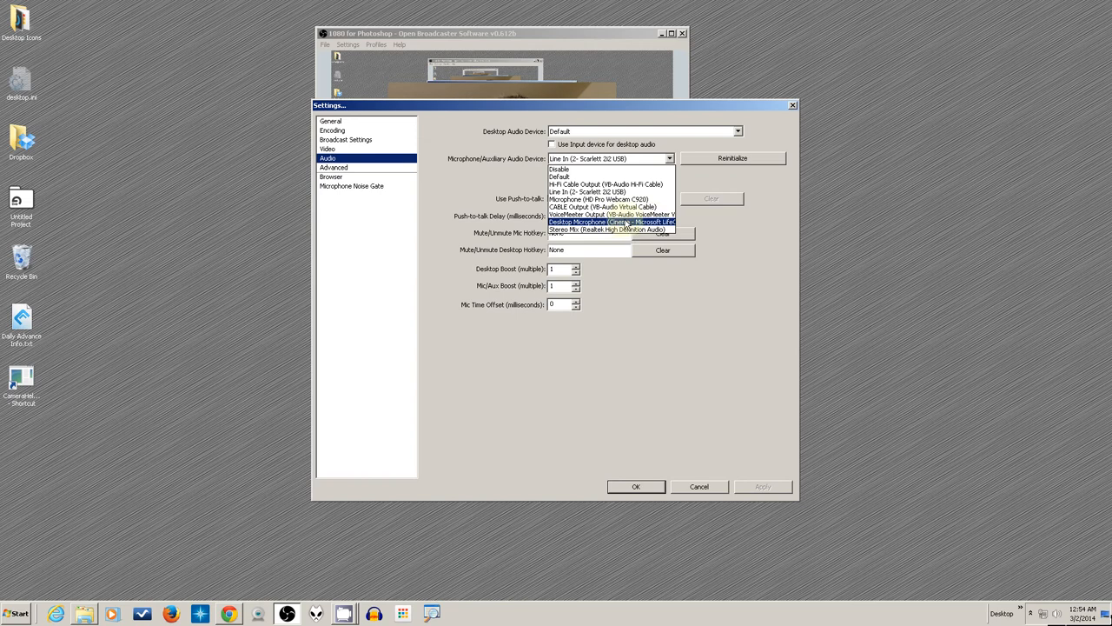
pyautogui.click(611, 223)
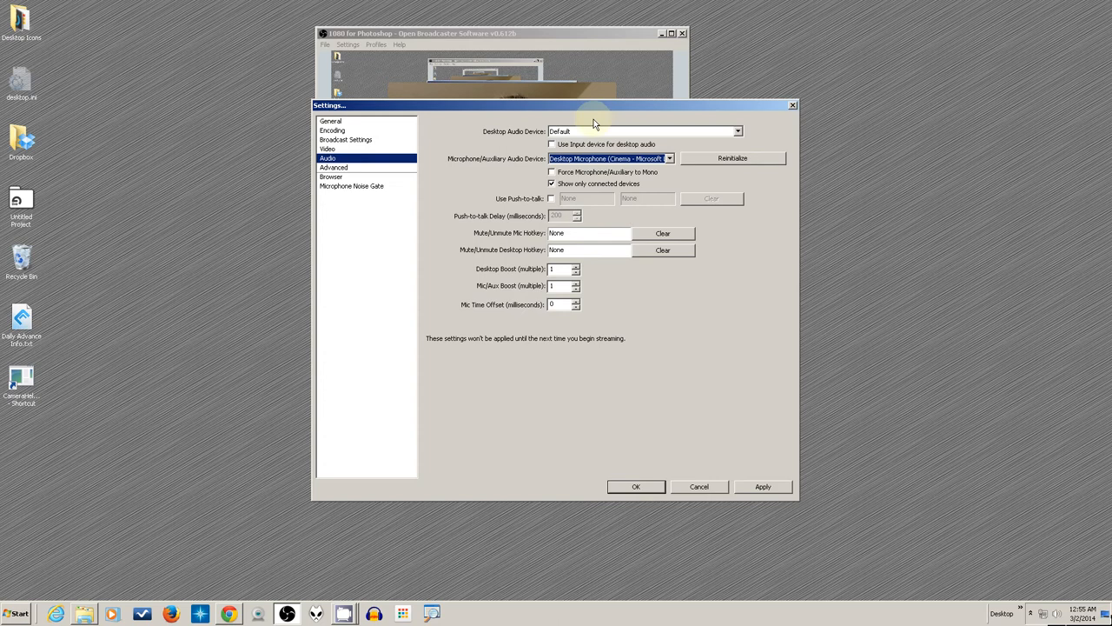
pyautogui.moveTo(615, 228)
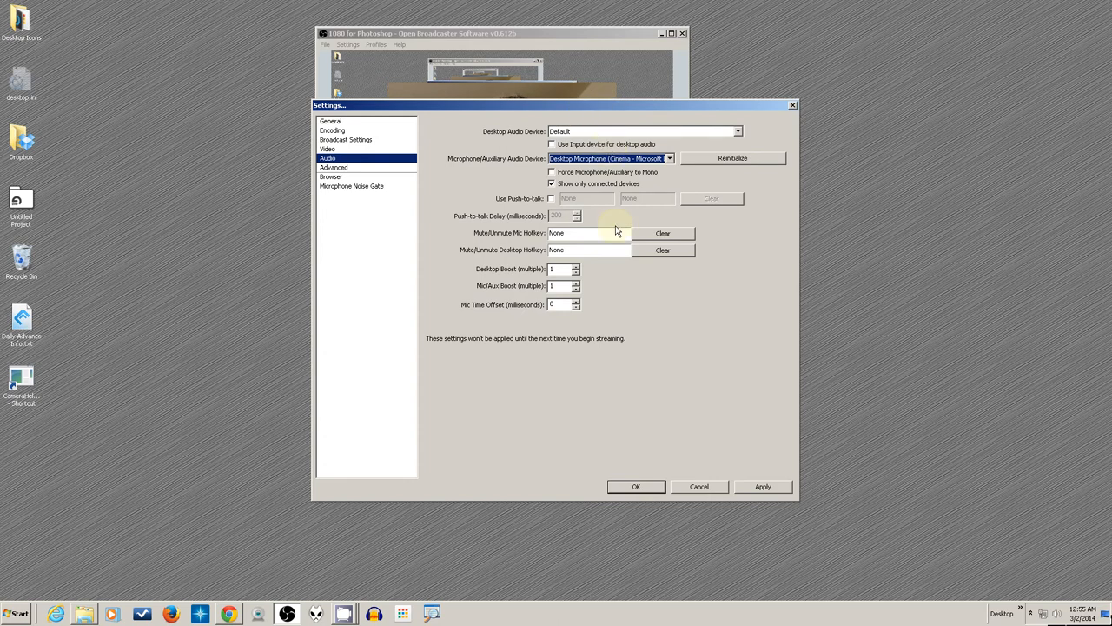
pyautogui.click(635, 486)
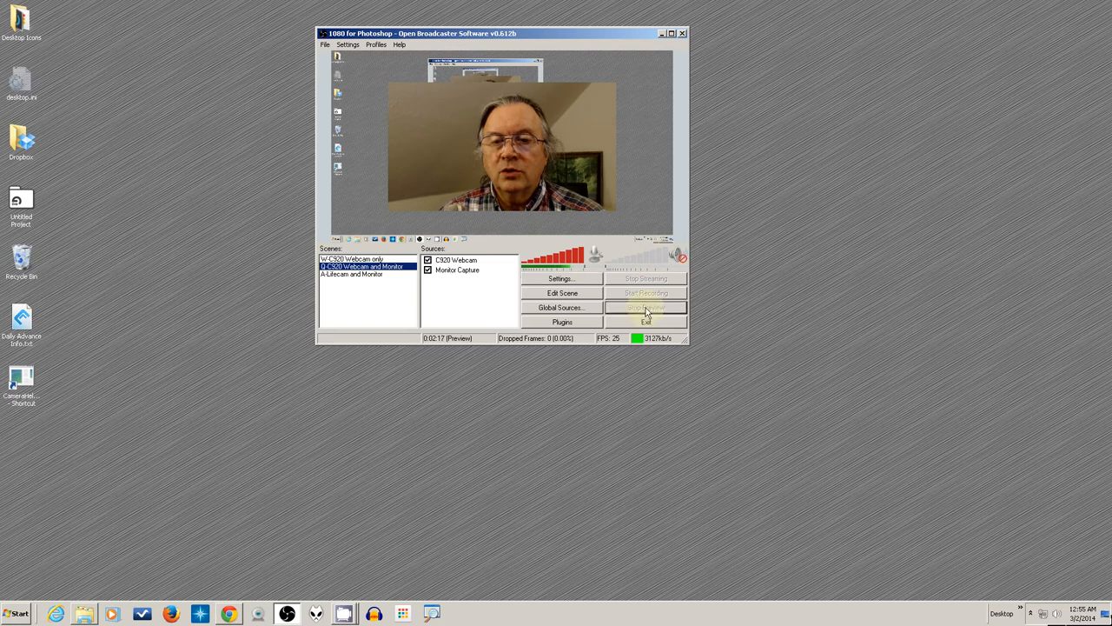
# Stop and restart the C920 Webcam and Monitor scene preview
pyautogui.click(646, 307)
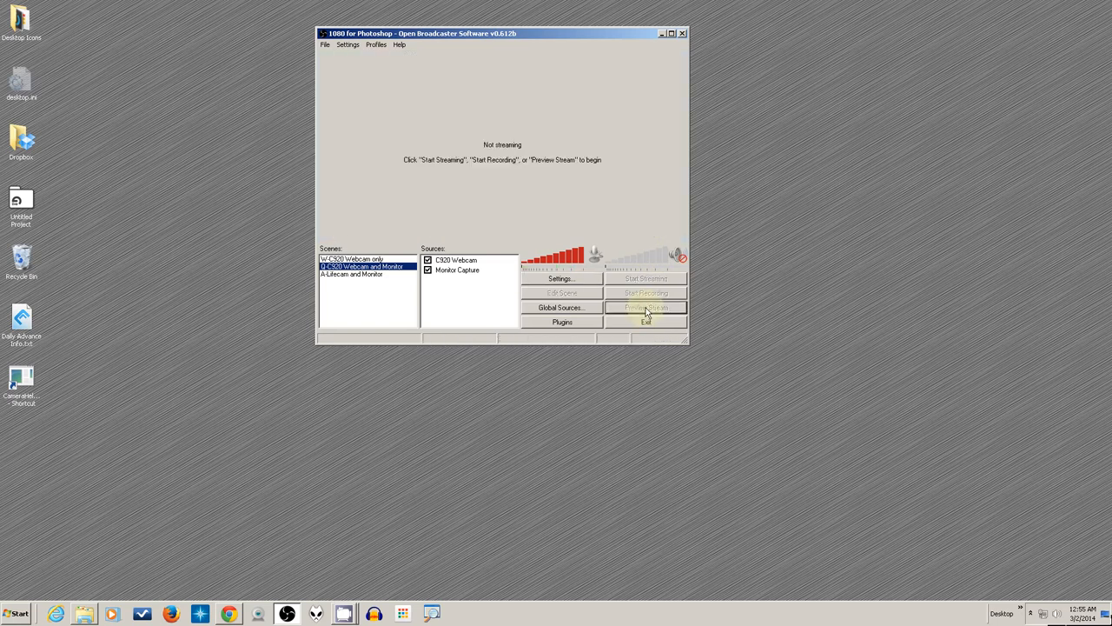
pyautogui.click(645, 307)
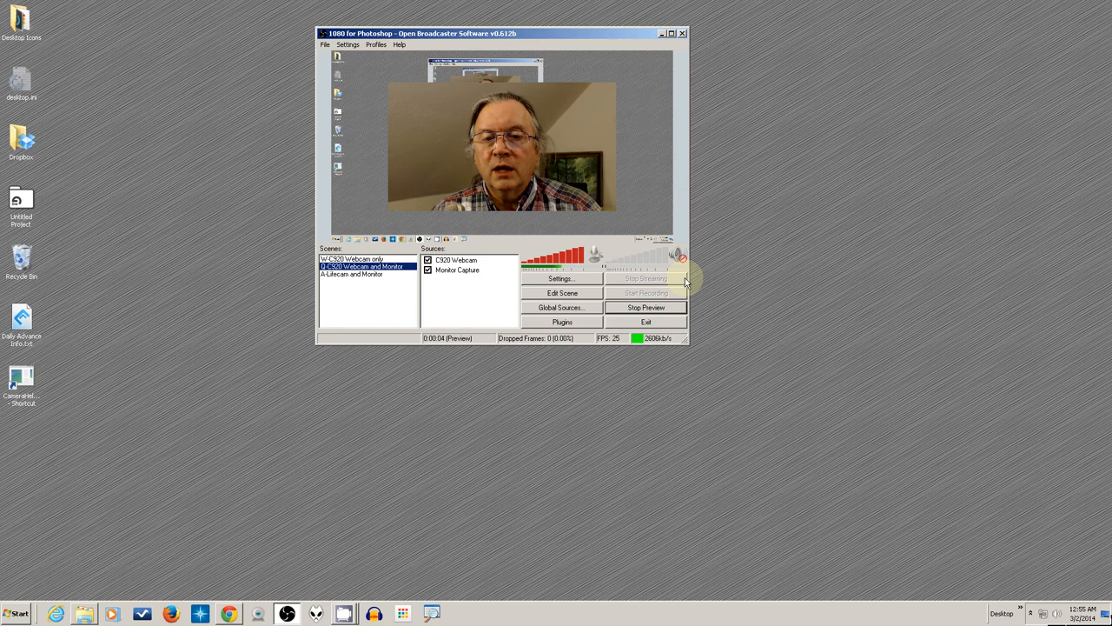
pyautogui.moveTo(595, 293)
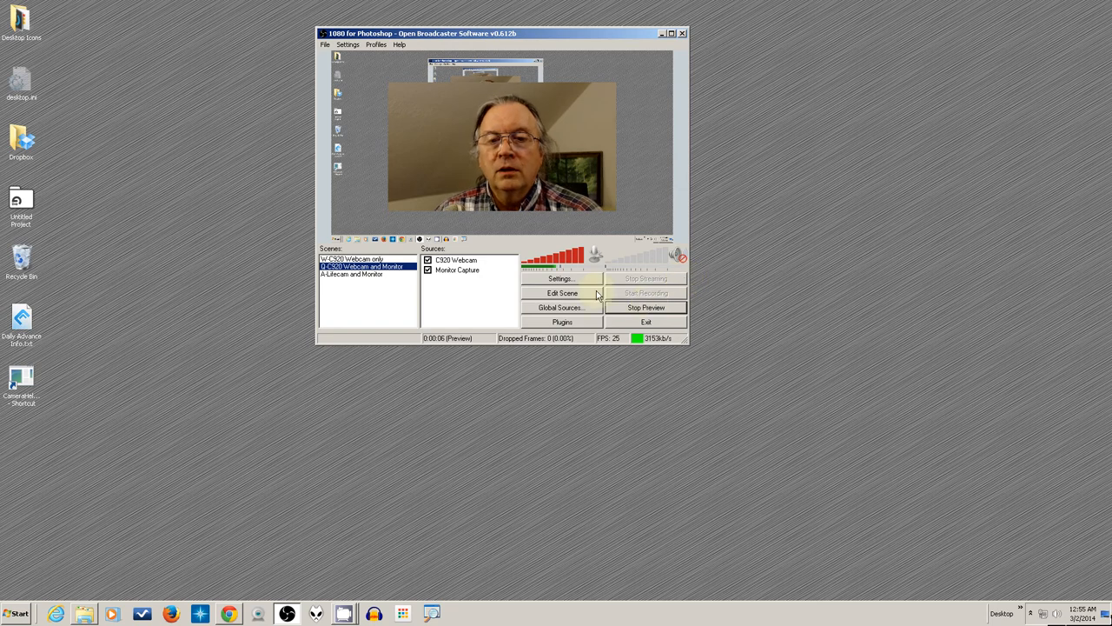
# Set Microphone/Auxiliary Audio Device to Line In (2- Scarlett 2i2 USB) in Audio settings
pyautogui.click(561, 278)
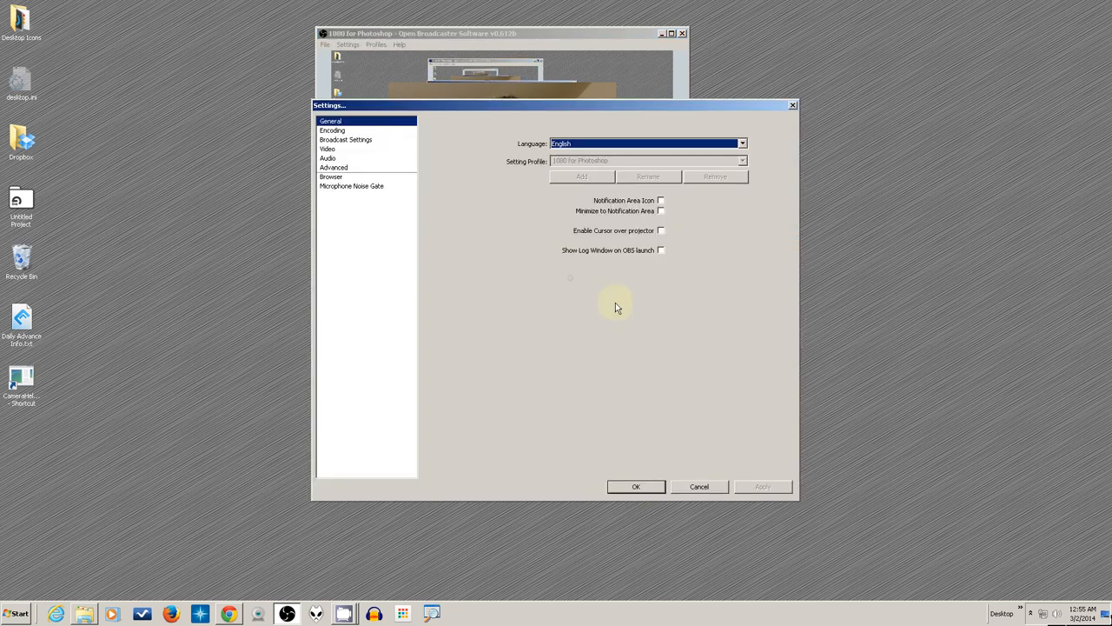
pyautogui.click(328, 158)
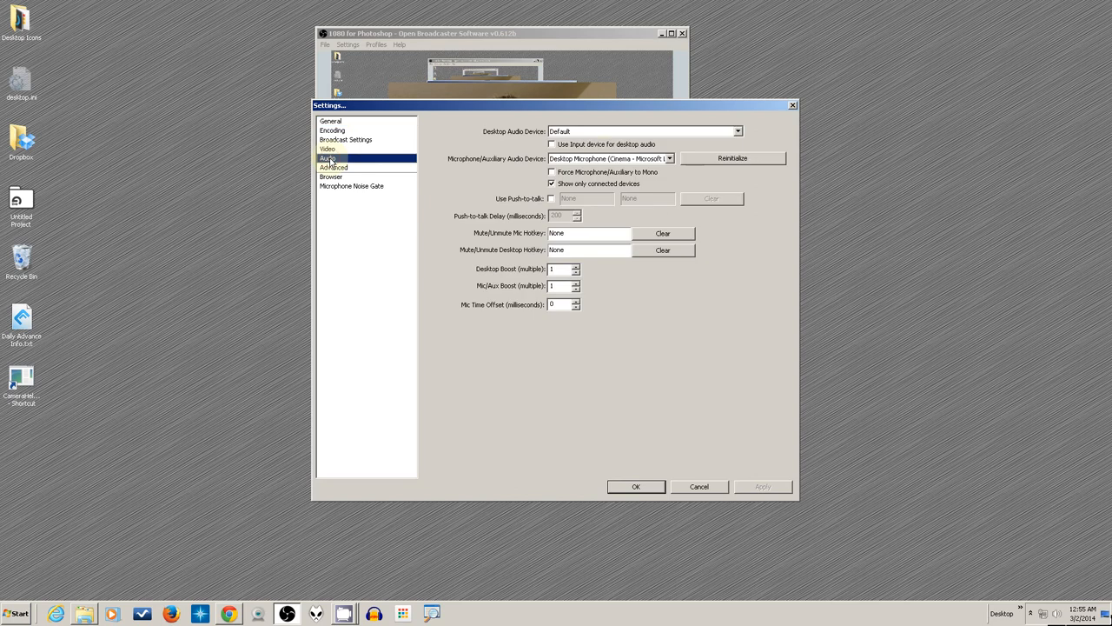
pyautogui.click(669, 158)
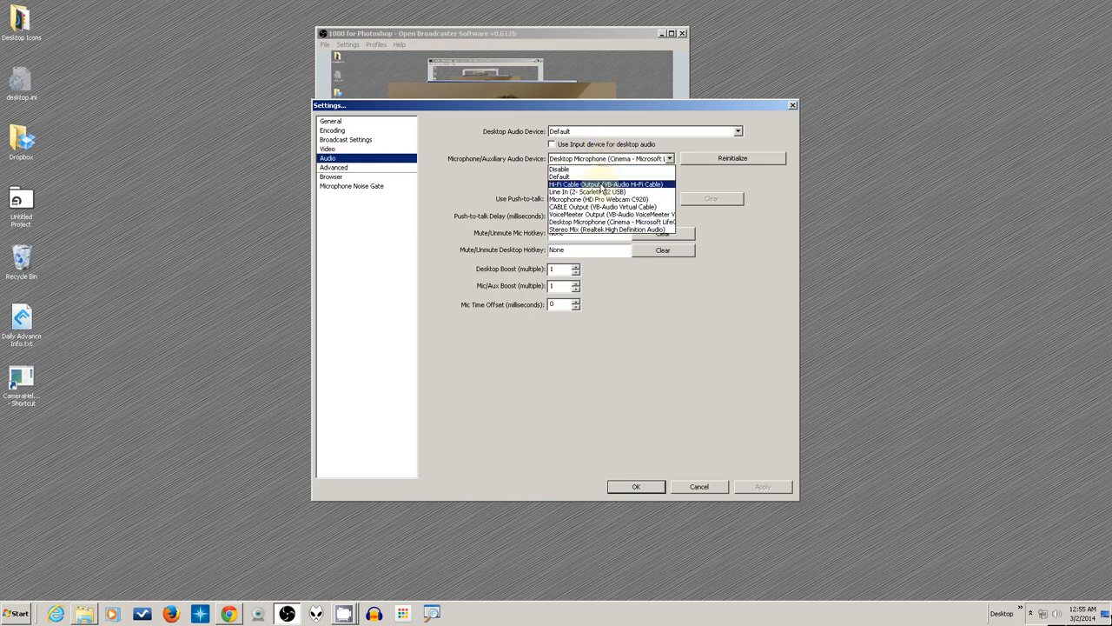
pyautogui.moveTo(590, 192)
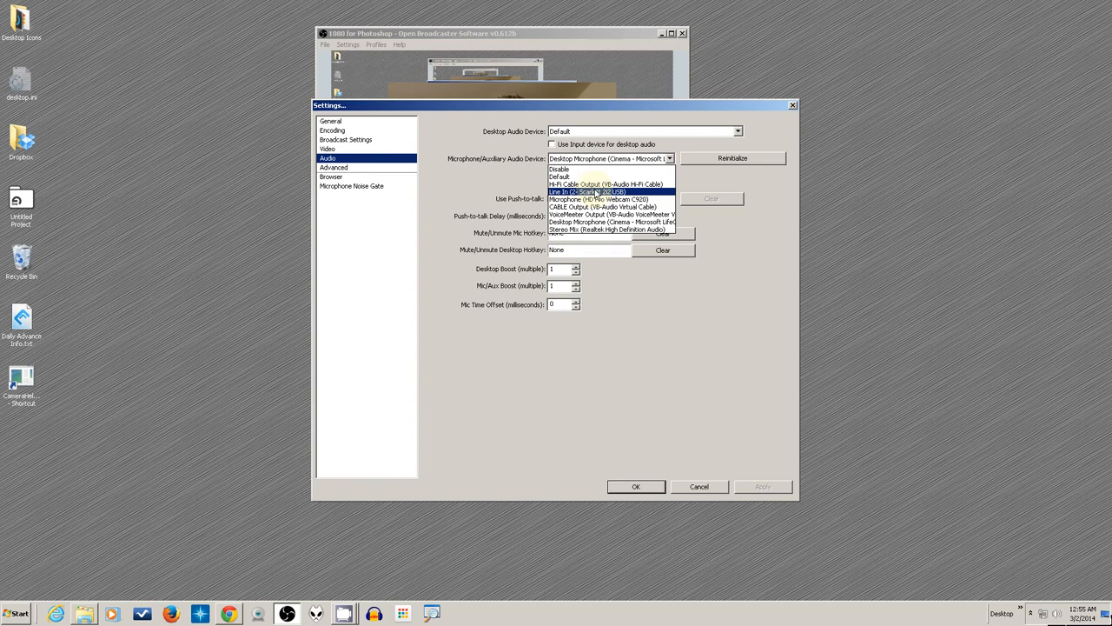
pyautogui.moveTo(606, 184)
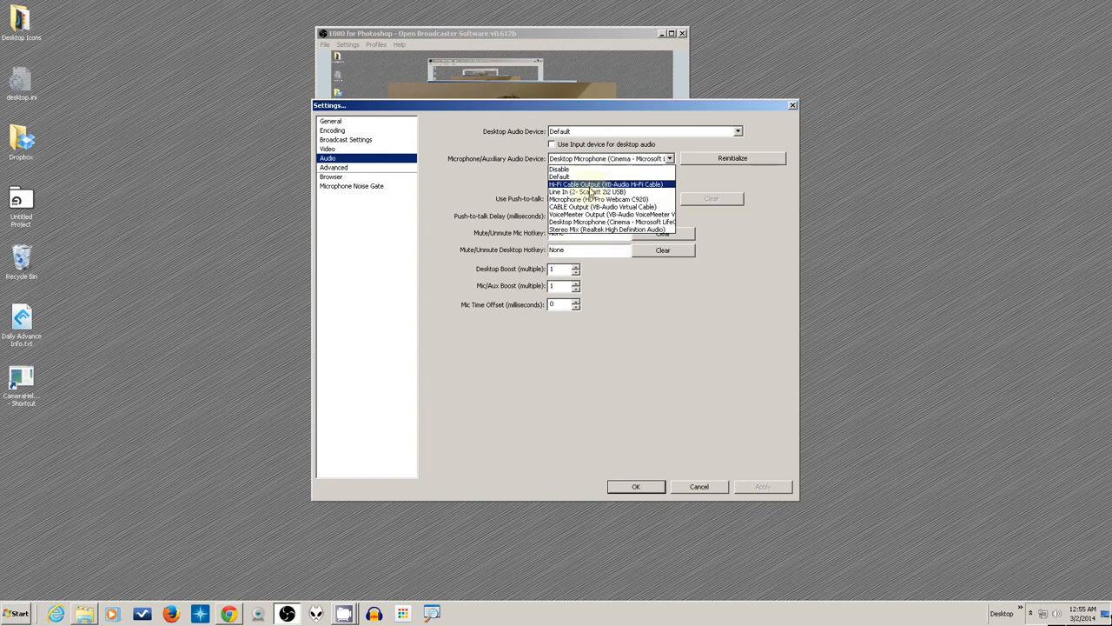
pyautogui.click(590, 192)
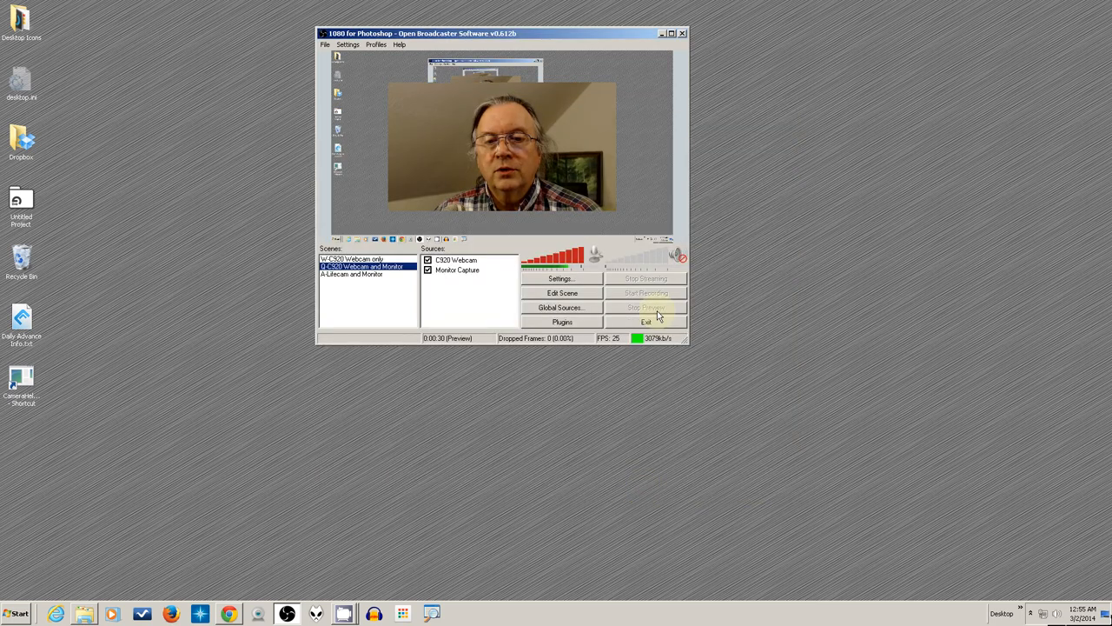
# Stop the preview and start it again on the C920 webcam and monitor scene
pyautogui.click(645, 307)
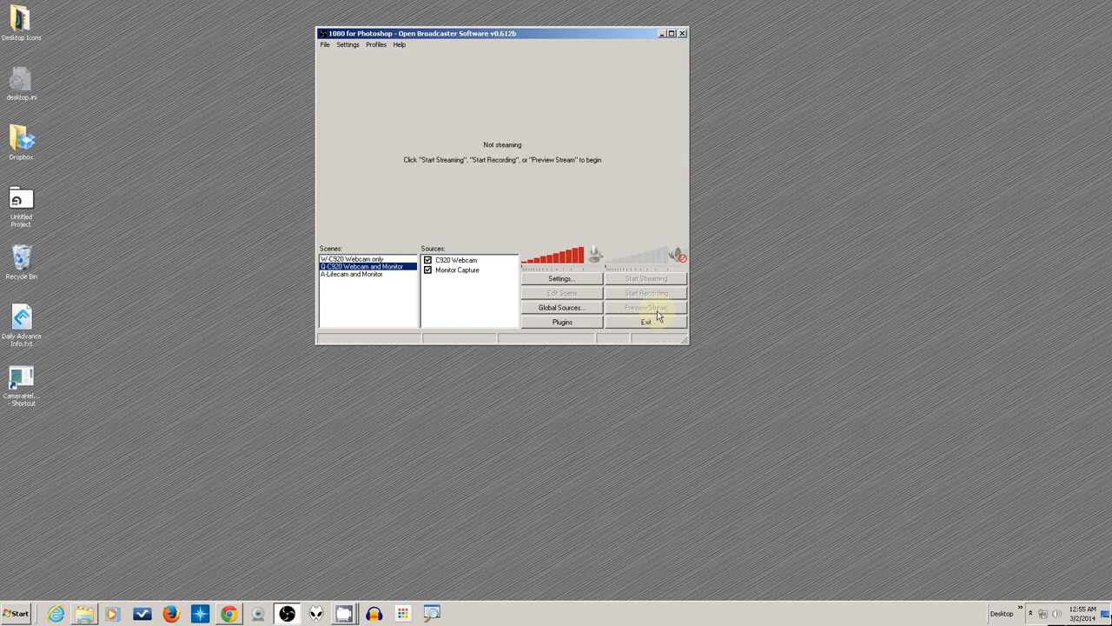
pyautogui.click(645, 306)
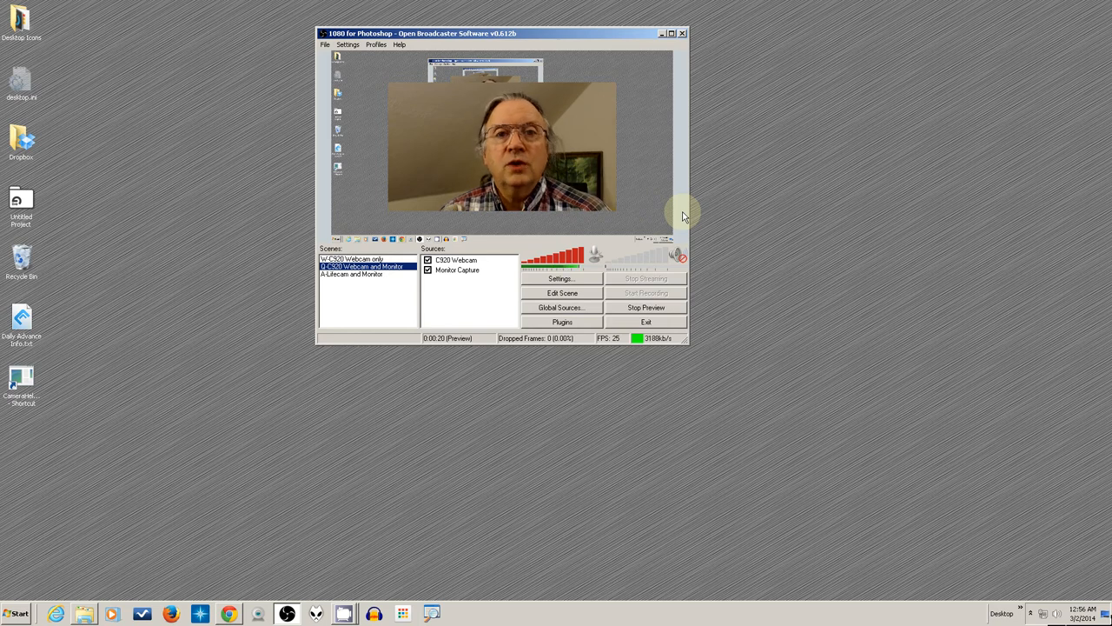
pyautogui.moveTo(700, 174)
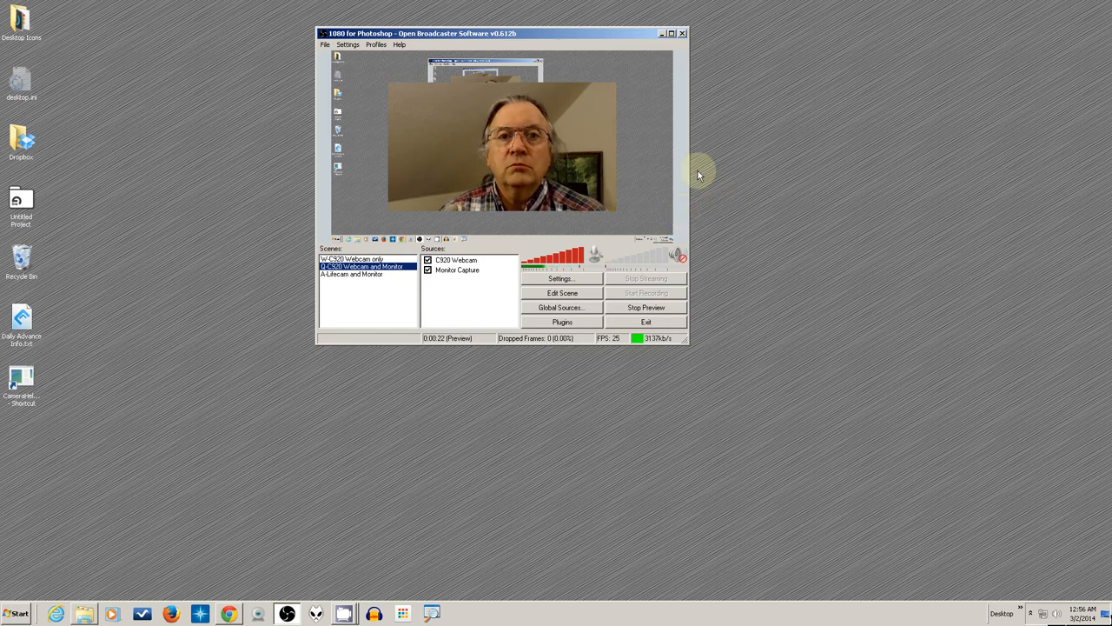
pyautogui.moveTo(595, 120)
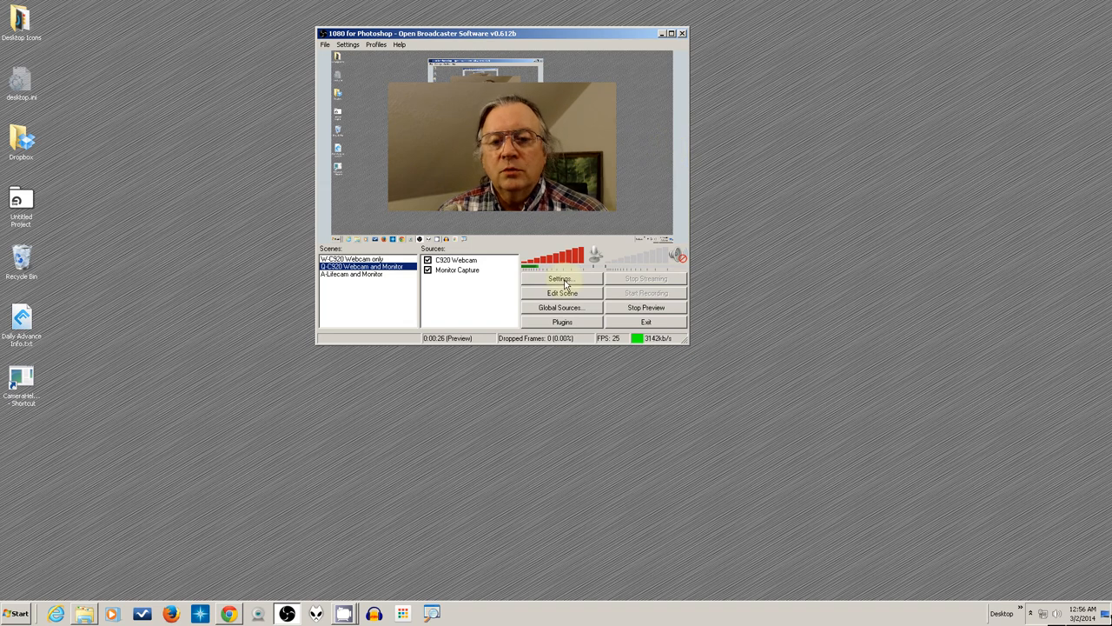
# Reopen the Audio settings and bring up Windows playback devices from the tray speaker icon
pyautogui.click(560, 278)
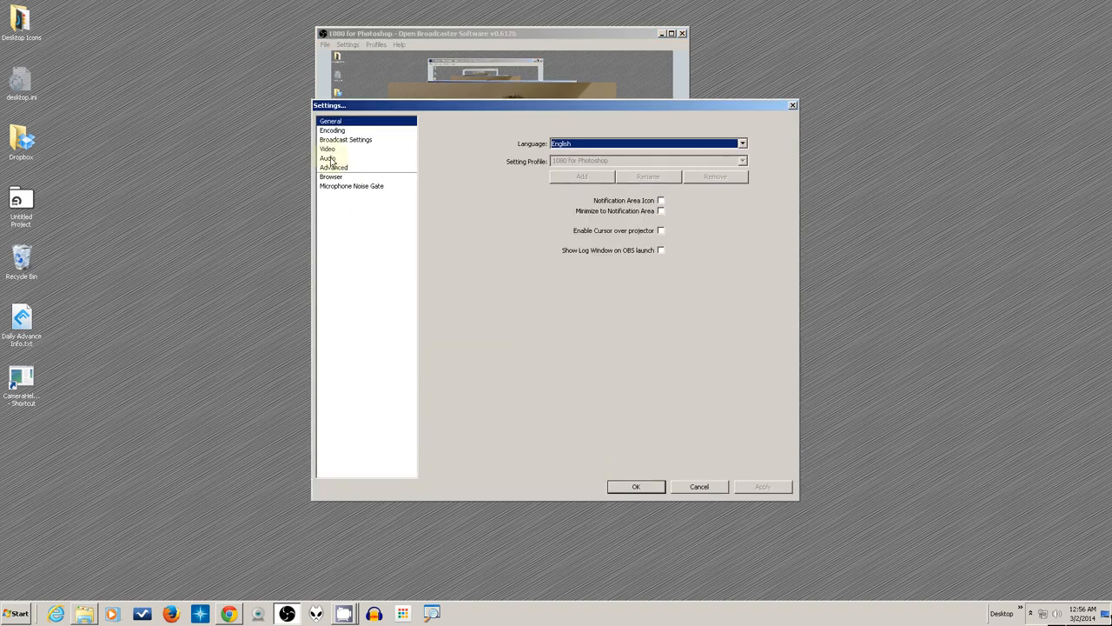
pyautogui.click(328, 159)
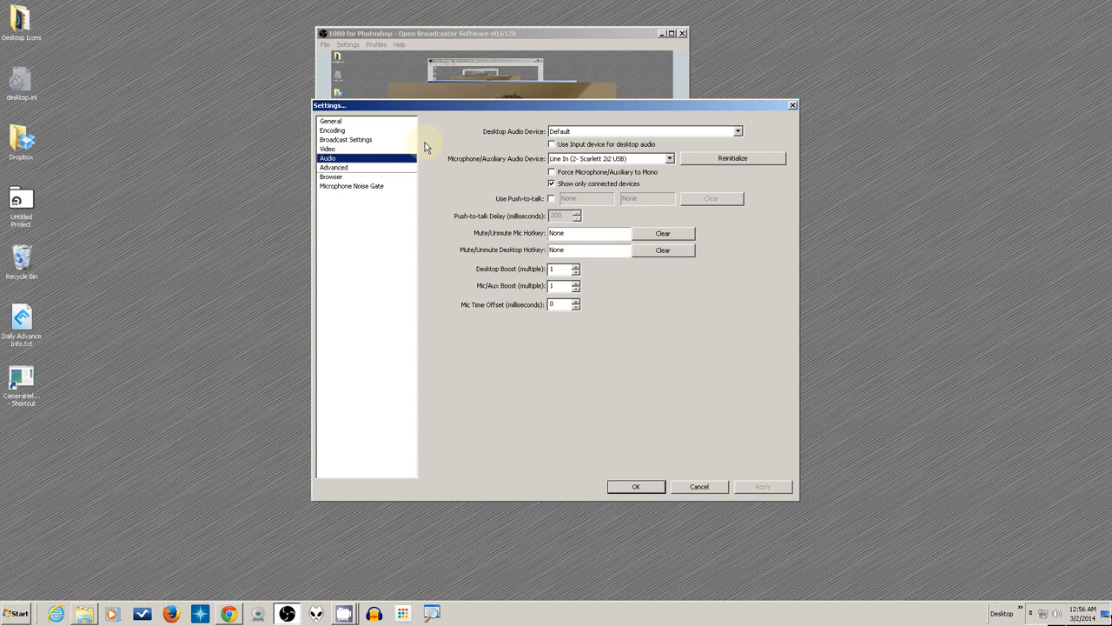
pyautogui.moveTo(449, 172)
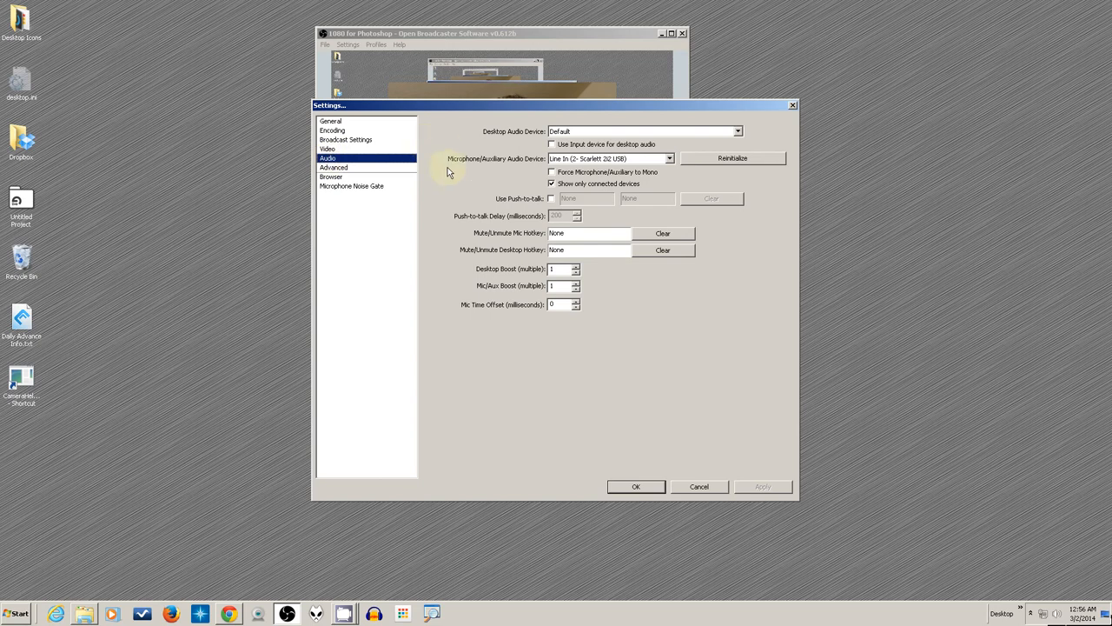
pyautogui.moveTo(449, 189)
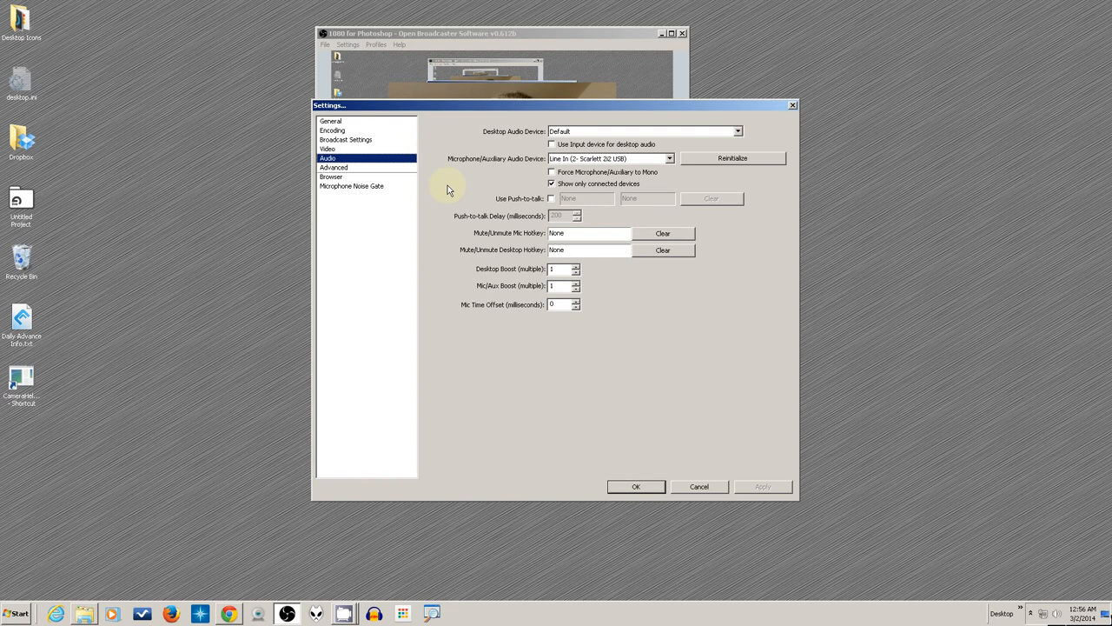
pyautogui.moveTo(452, 196)
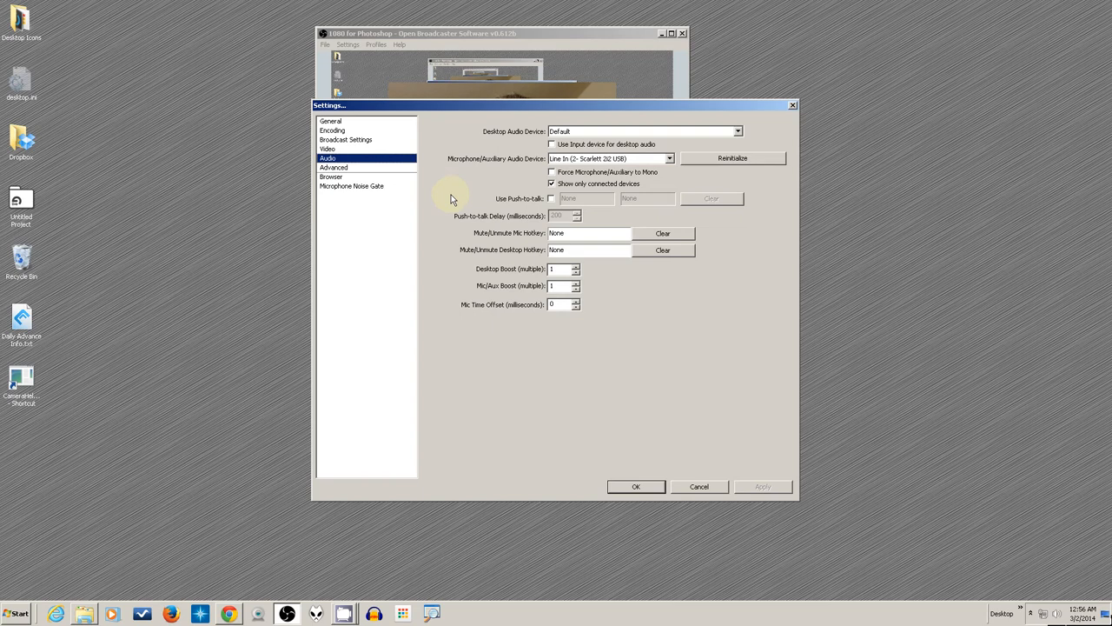
pyautogui.moveTo(491, 172)
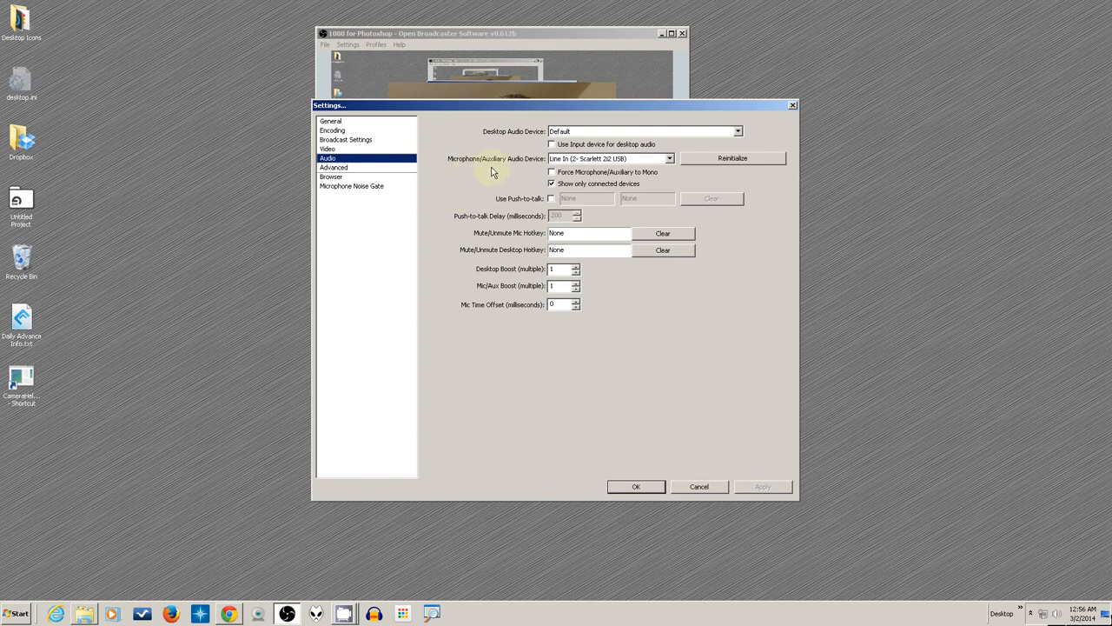
pyautogui.moveTo(569, 133)
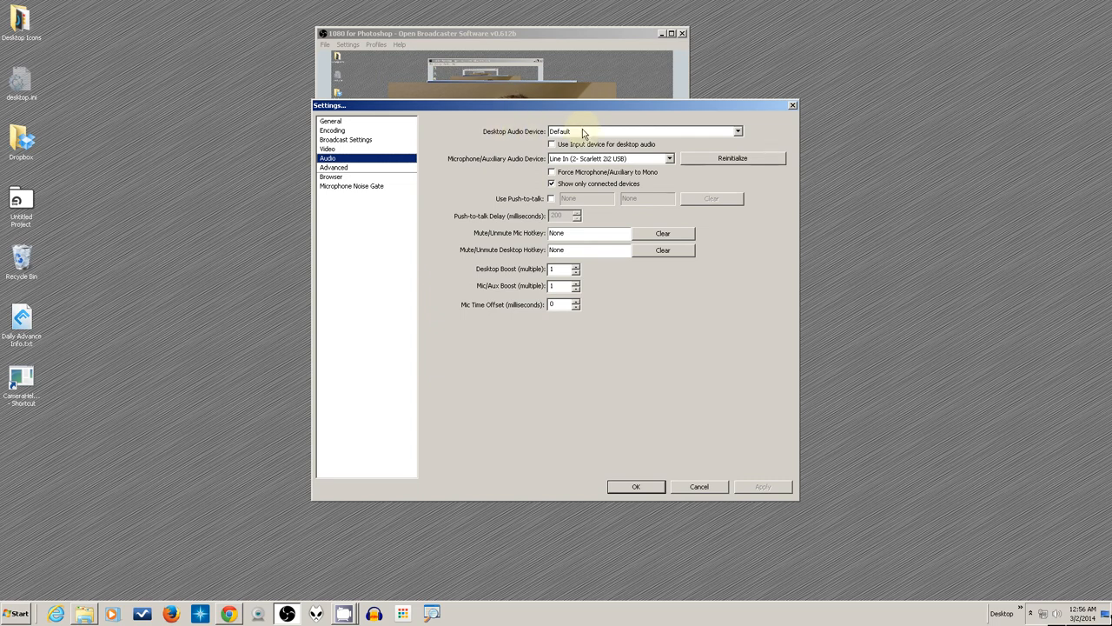
pyautogui.click(737, 132)
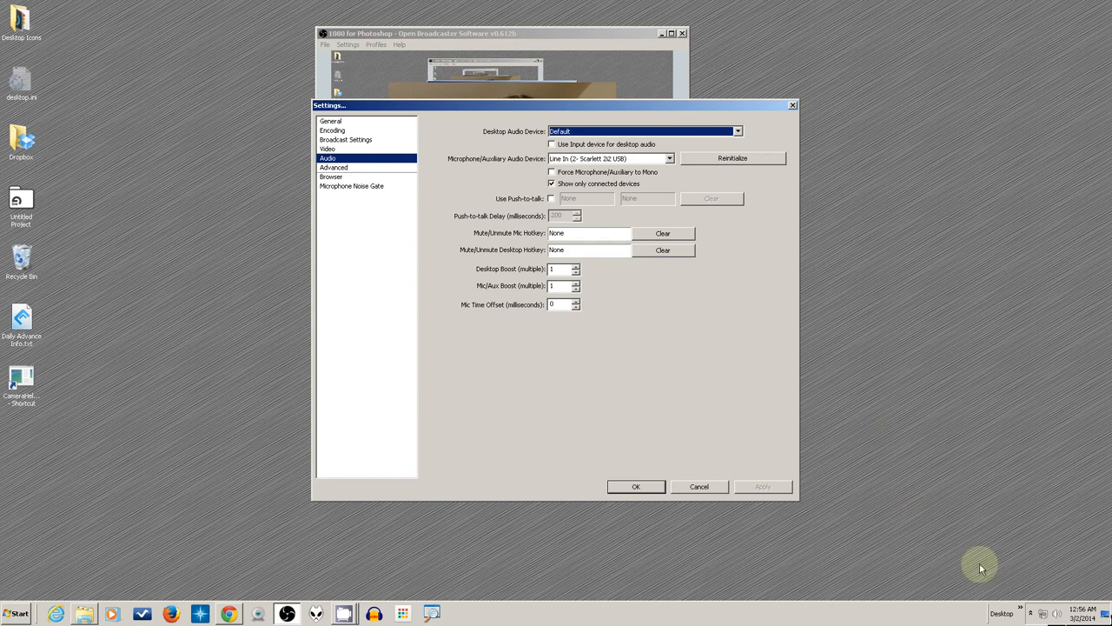
pyautogui.click(1031, 613)
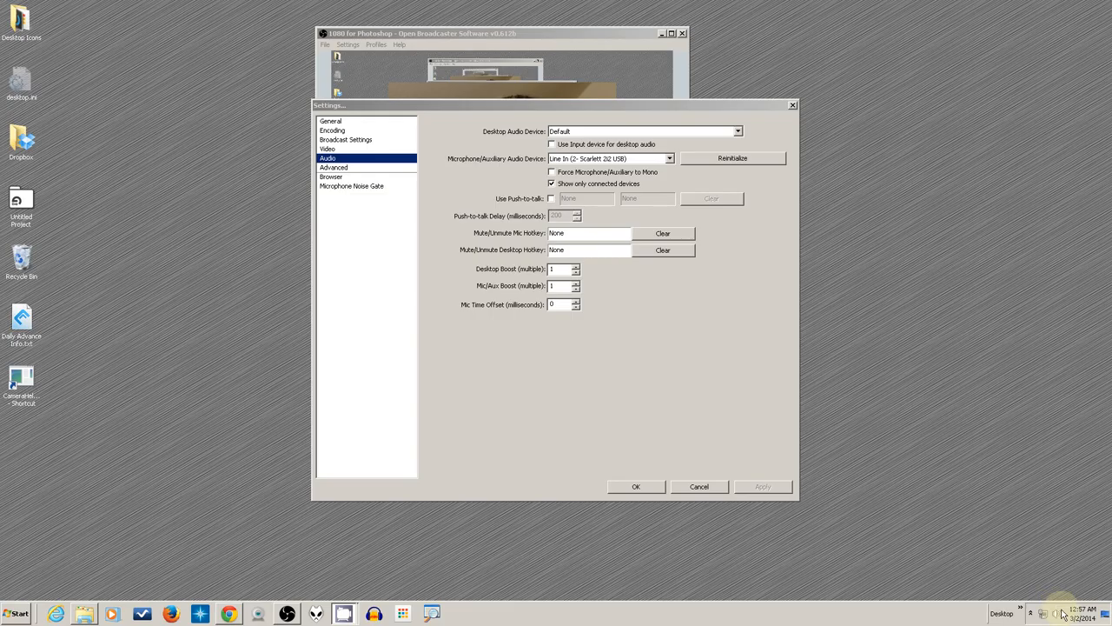
pyautogui.rightClick(1047, 601)
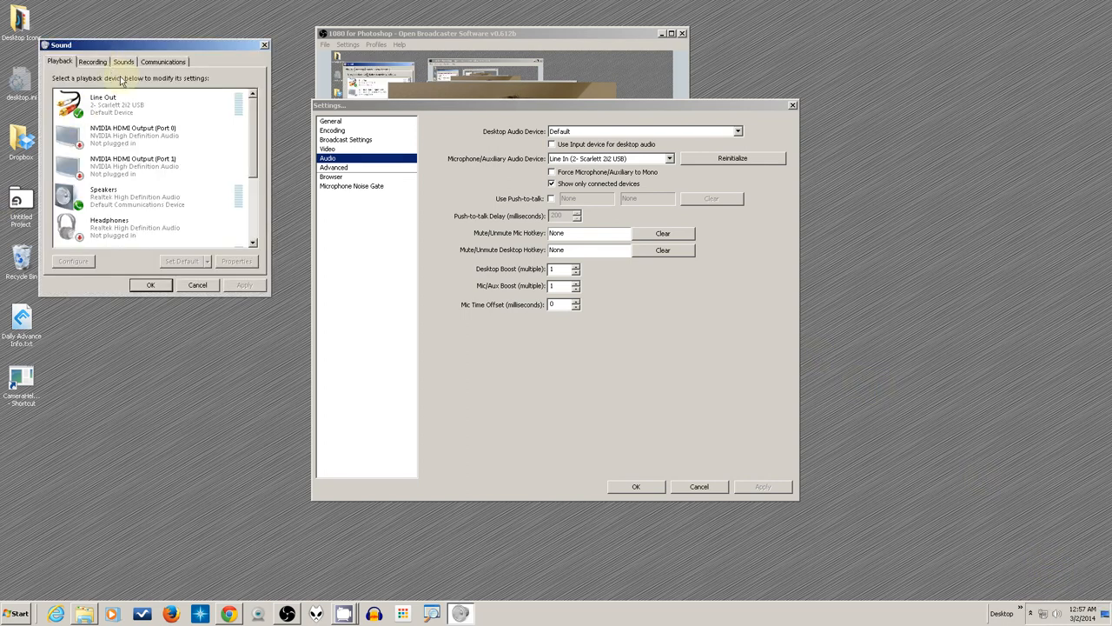
# Move the Sound window aside, scroll its playback device list, then close it
pyautogui.moveTo(130, 45); pyautogui.dragTo(204, 54)
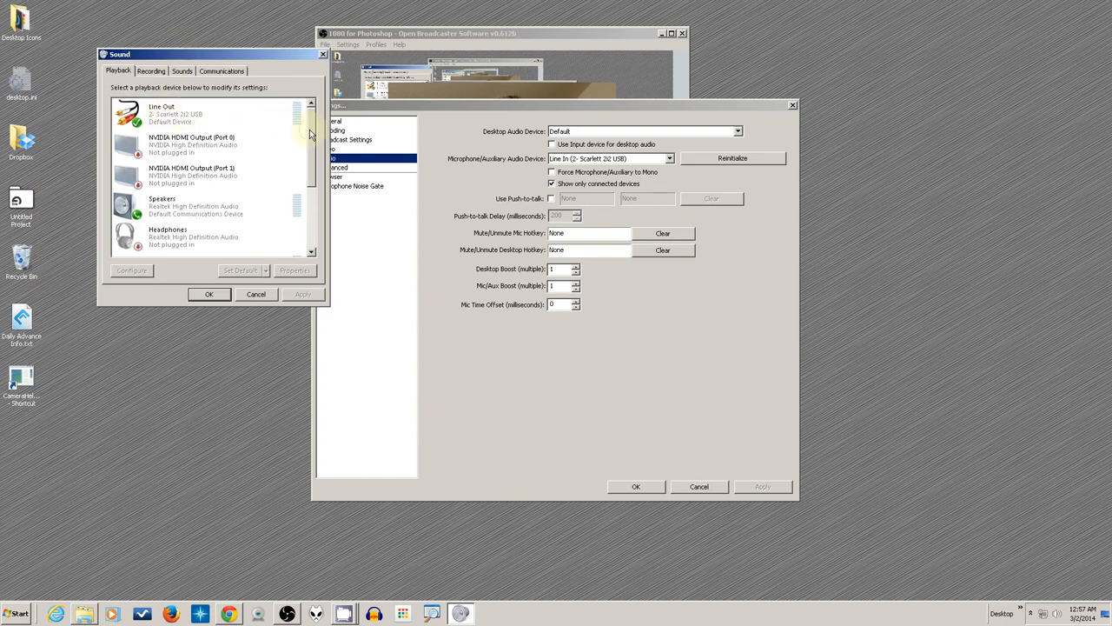
pyautogui.scroll(-3)
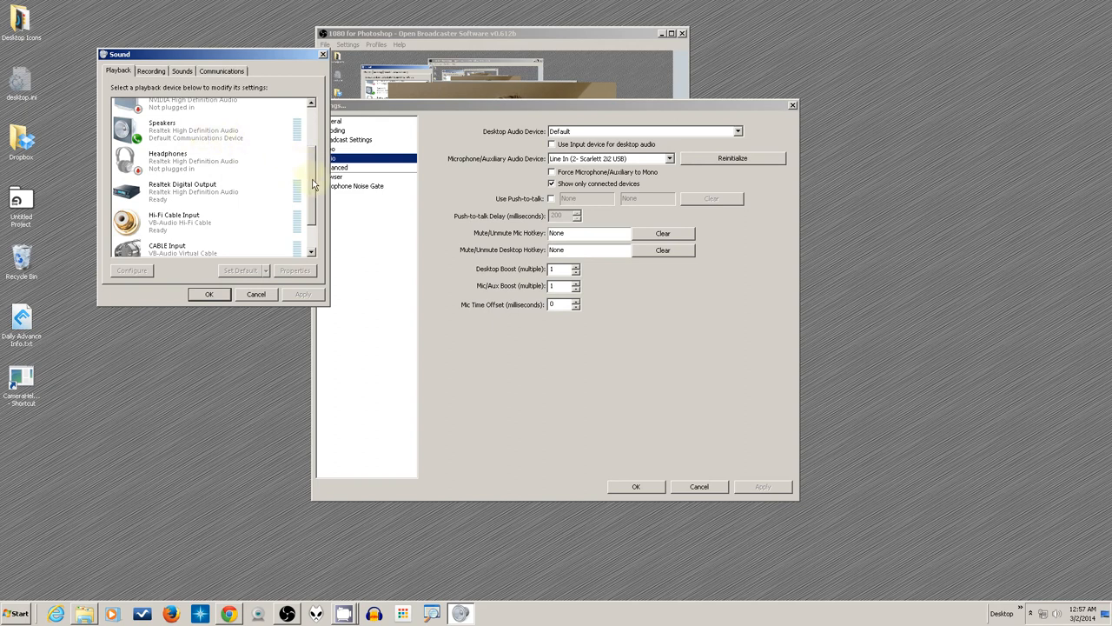
pyautogui.scroll(-3)
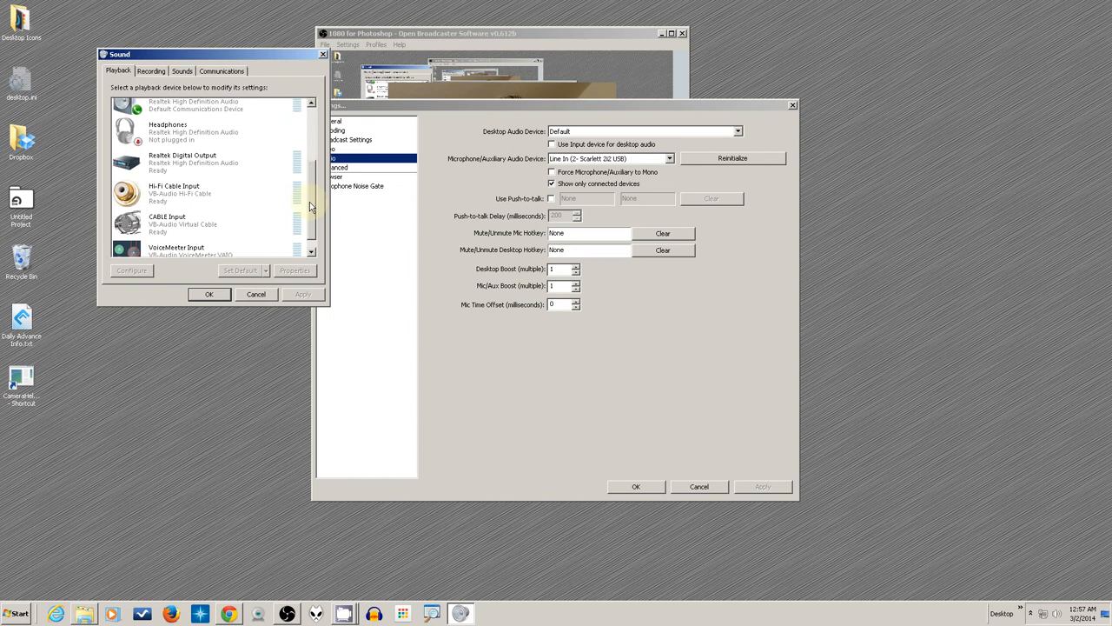
pyautogui.scroll(3)
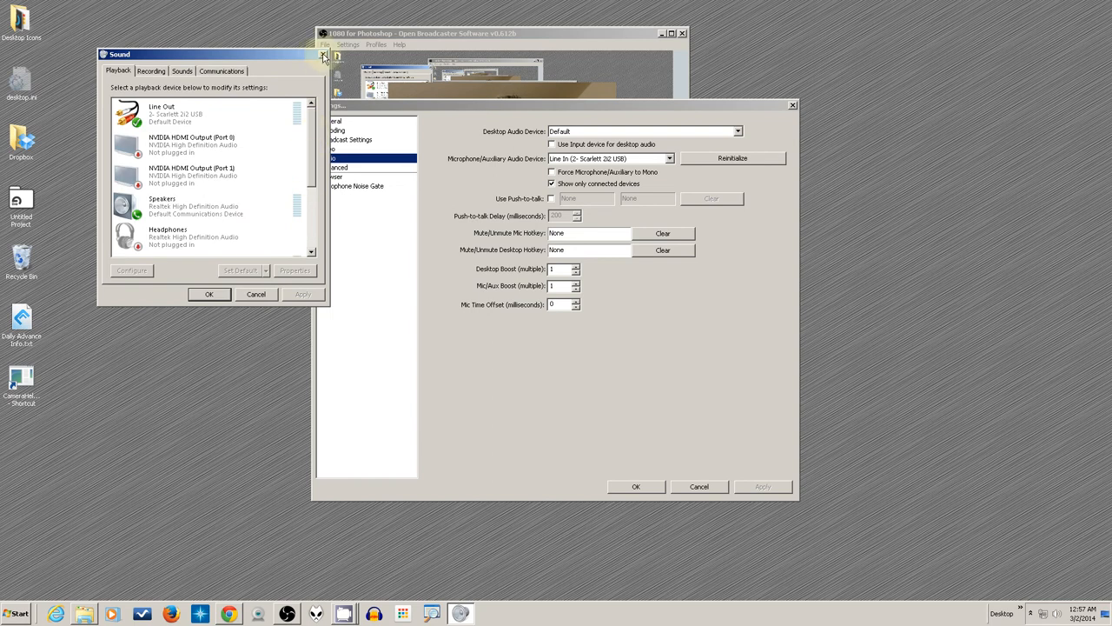
pyautogui.click(323, 54)
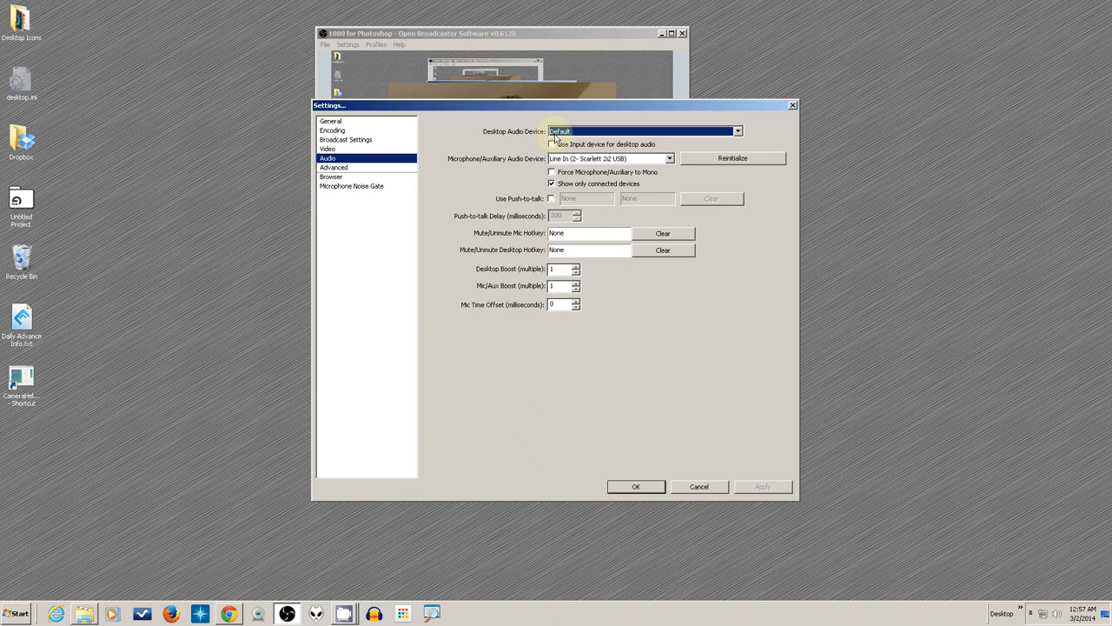
# Uncheck 'Use input device for desktop audio' and set Desktop Audio Device to Line Out (2- Scarlett 2i2 USB)
pyautogui.click(736, 131)
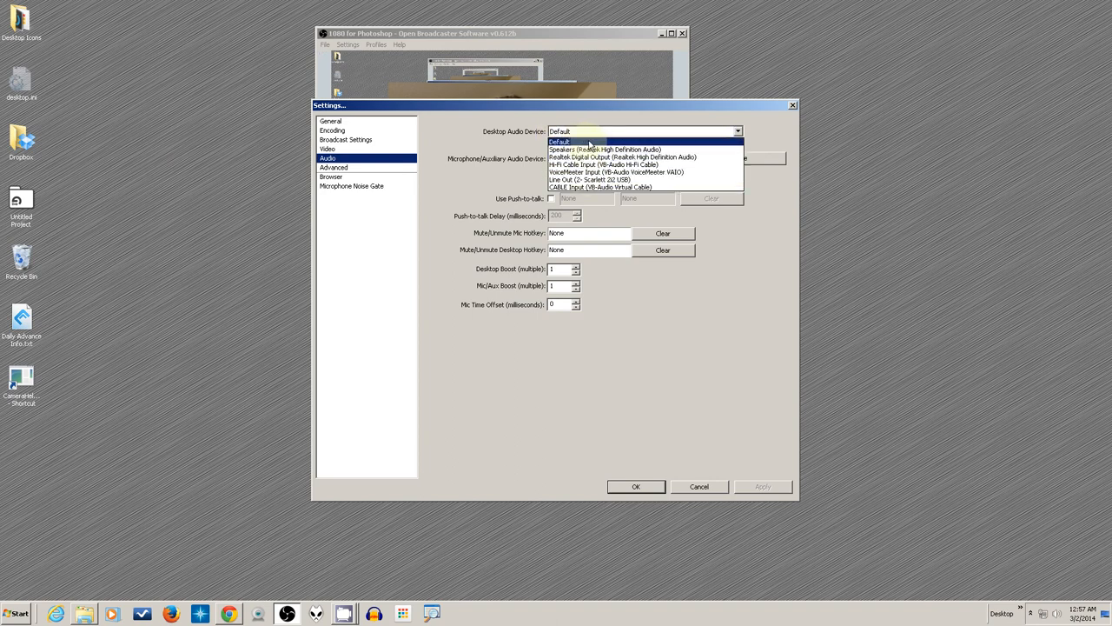
pyautogui.moveTo(600, 187)
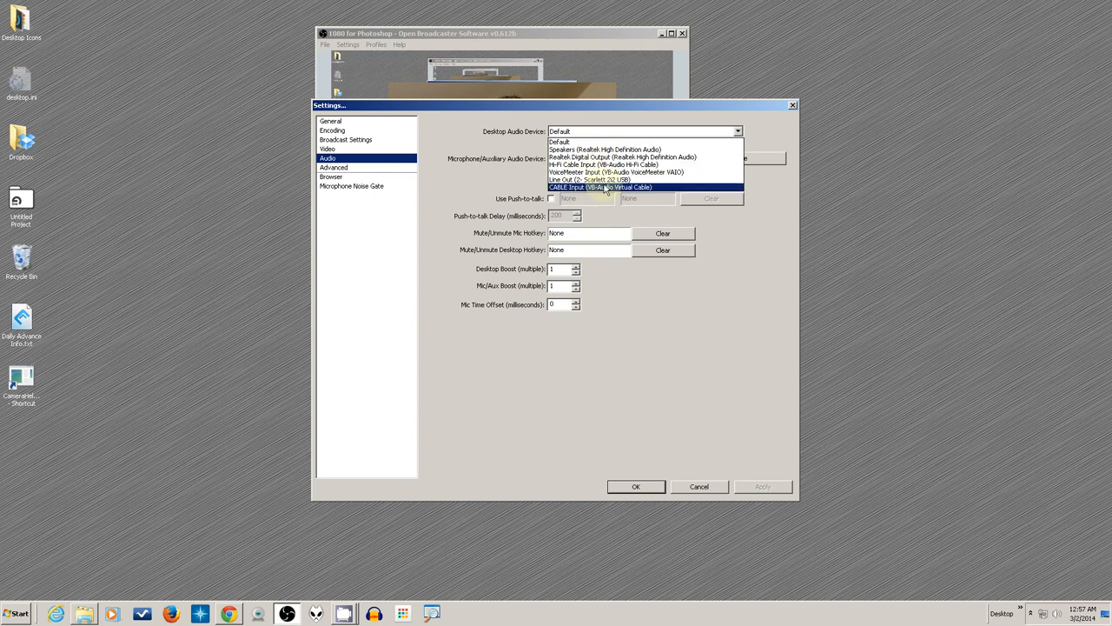
pyautogui.moveTo(600, 179)
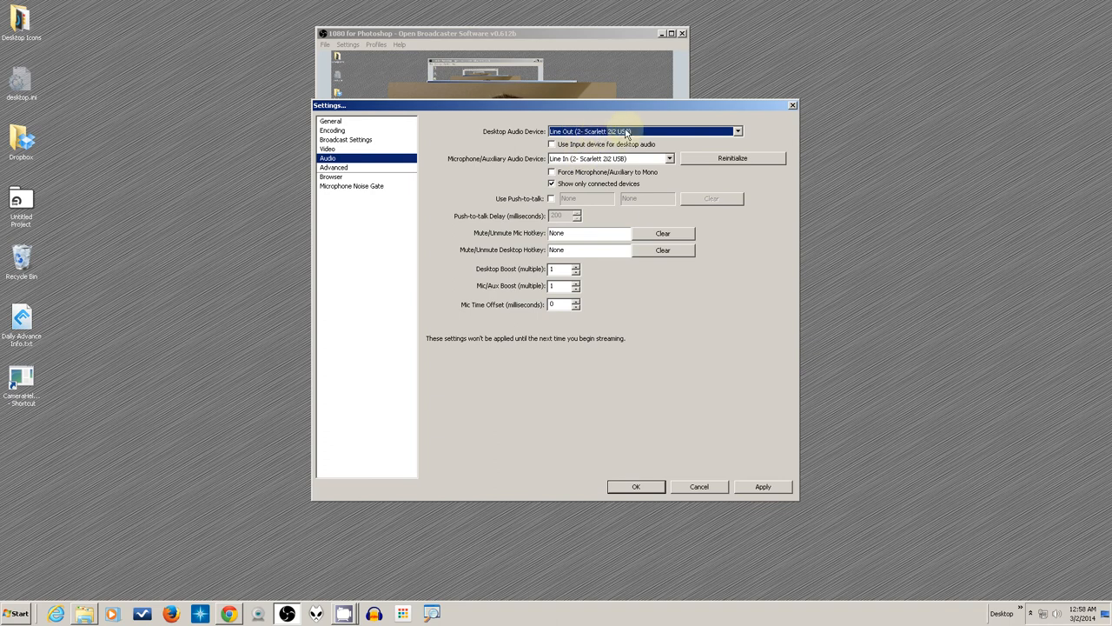
pyautogui.moveTo(636, 132)
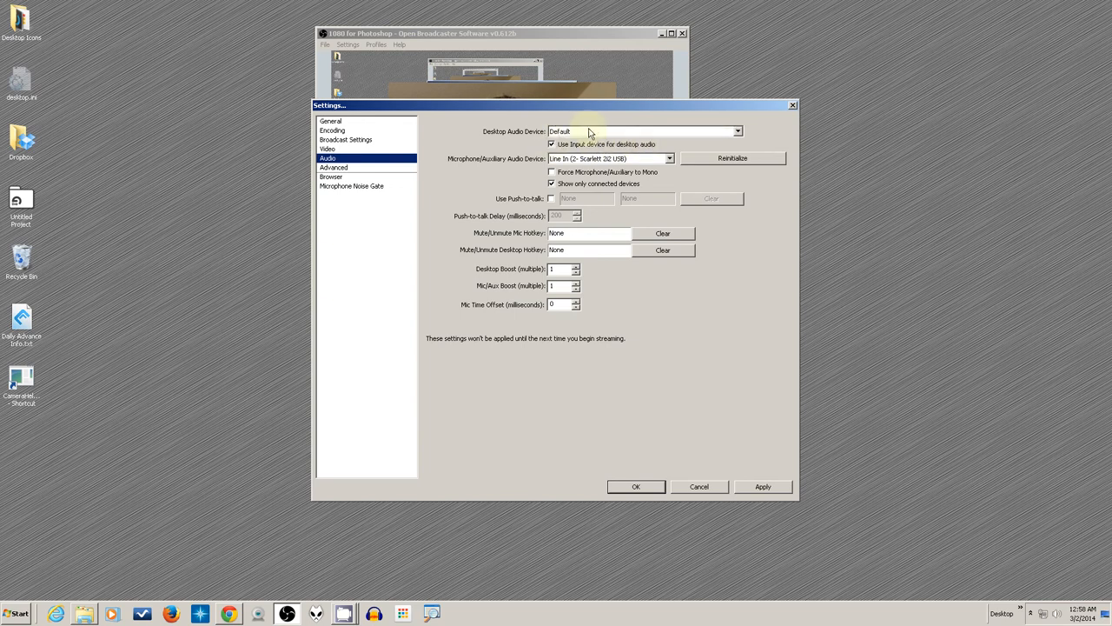
pyautogui.click(737, 132)
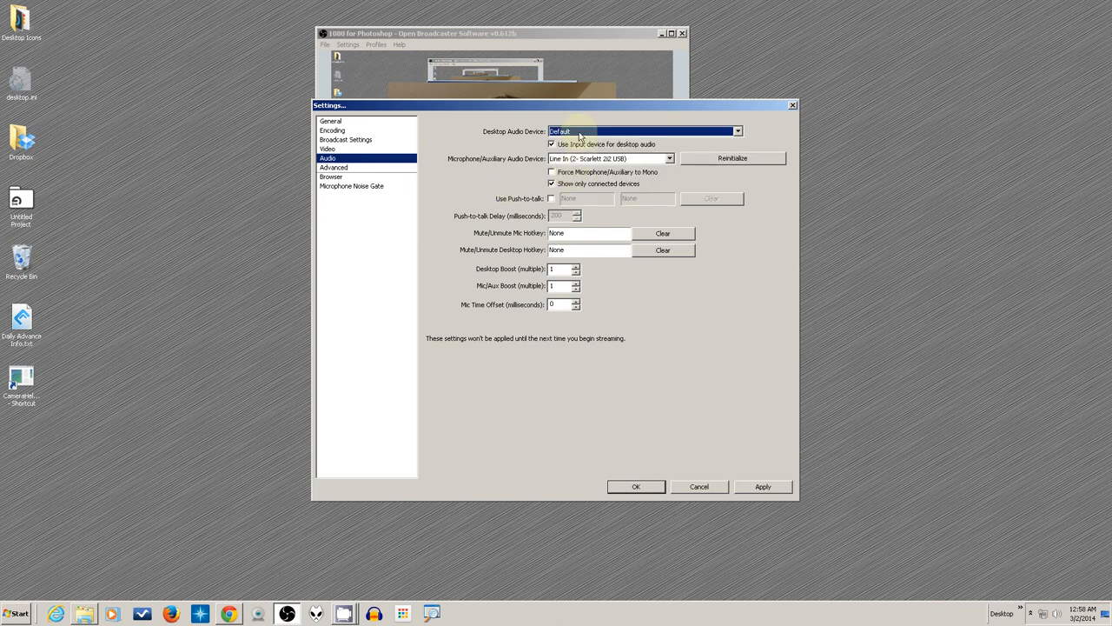
pyautogui.click(736, 131)
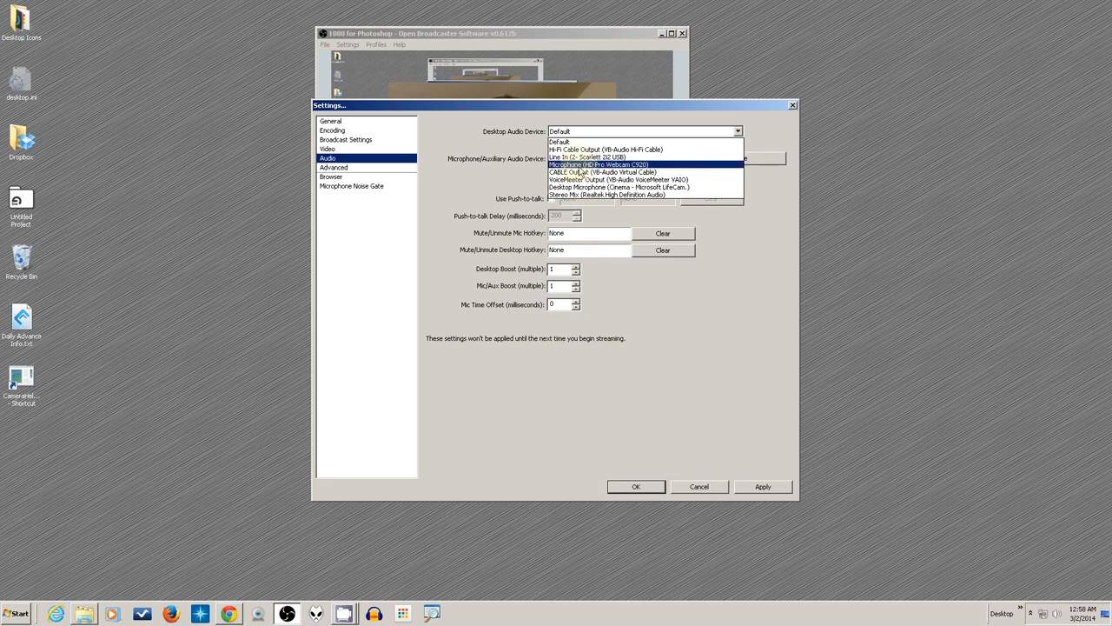
pyautogui.click(586, 157)
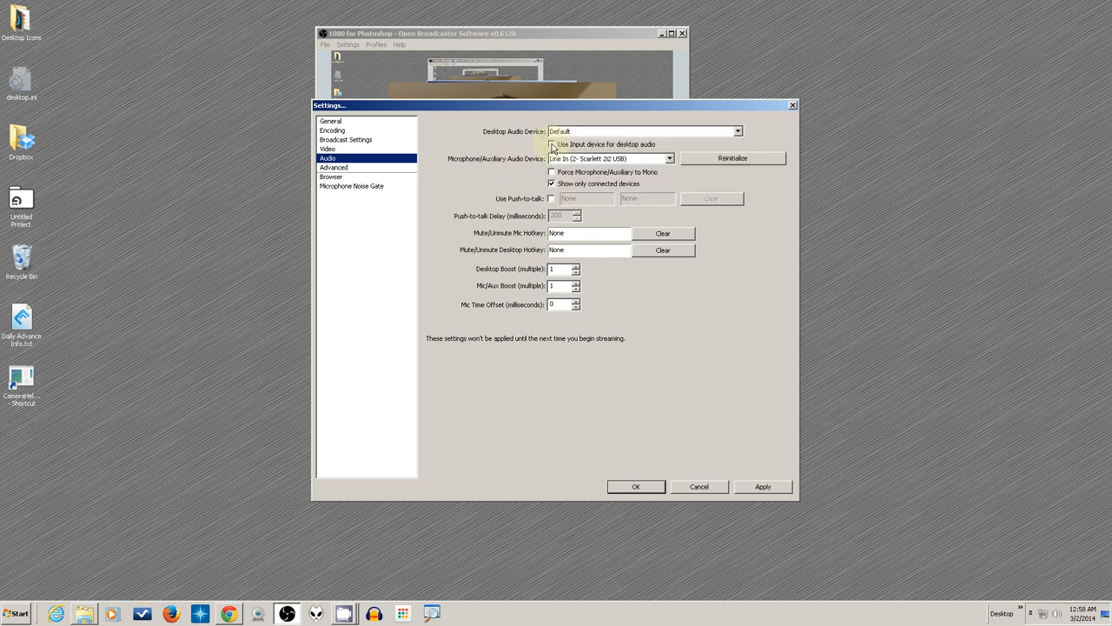
pyautogui.click(552, 144)
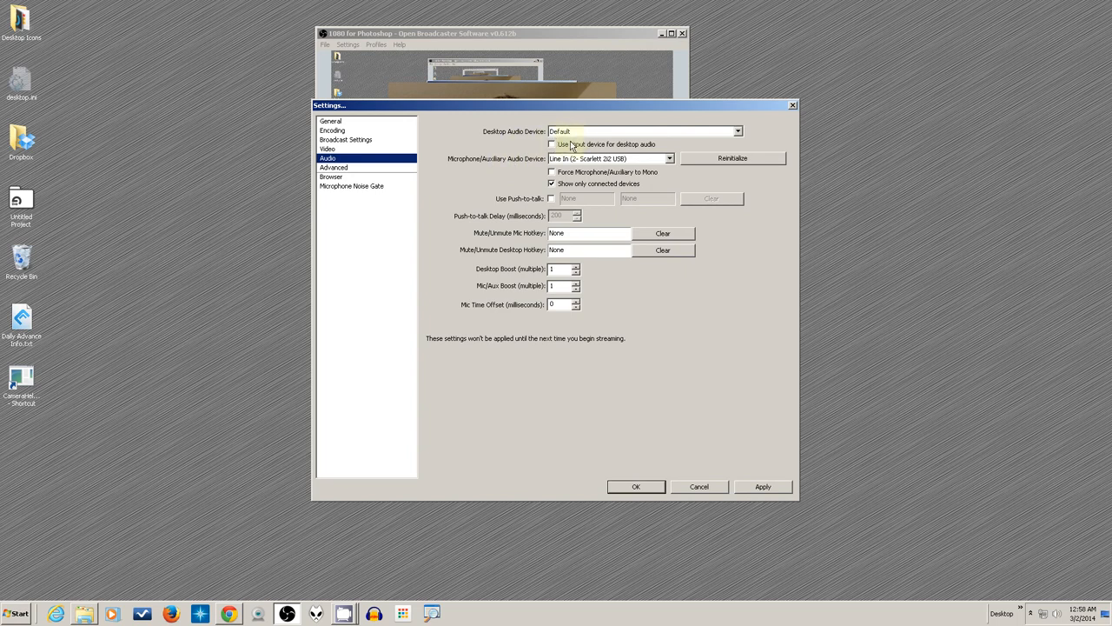
pyautogui.click(736, 131)
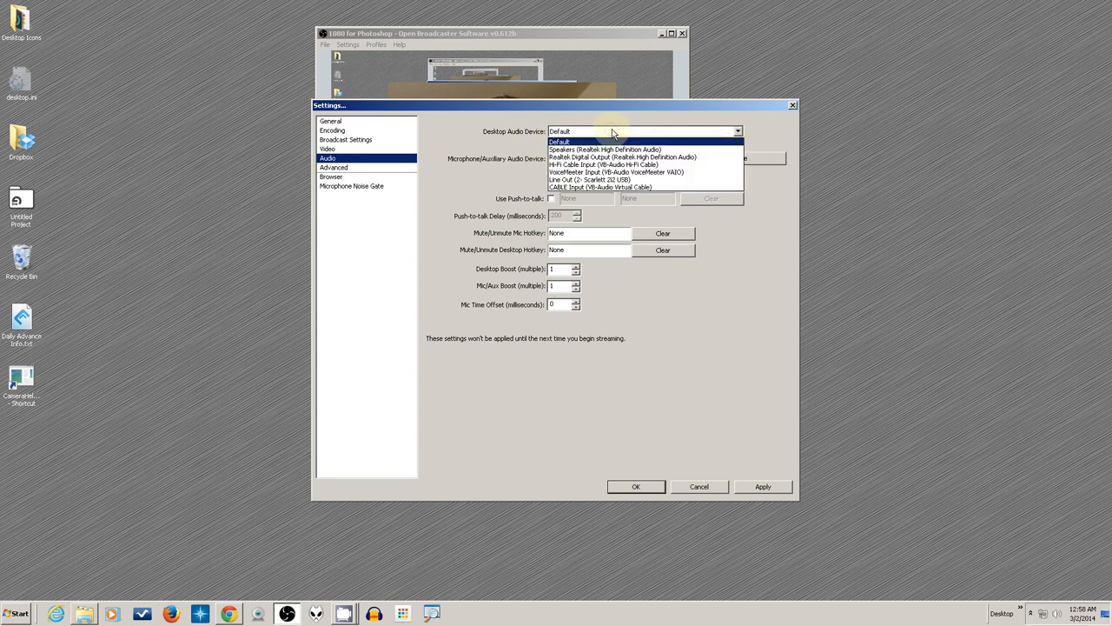
pyautogui.moveTo(603, 165)
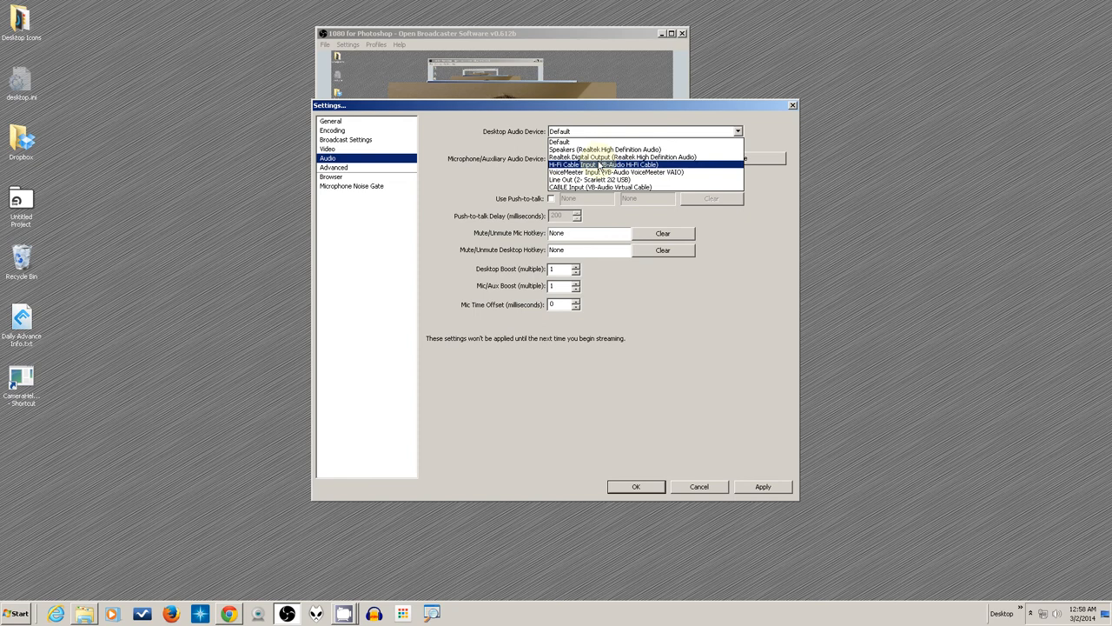
pyautogui.click(589, 178)
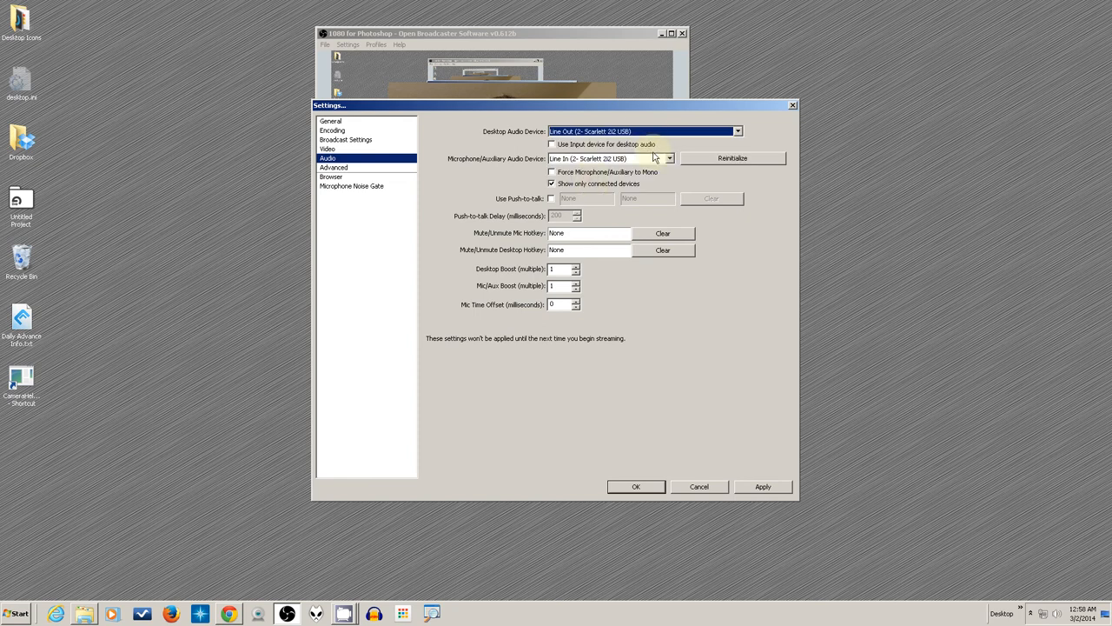
pyautogui.moveTo(768, 135)
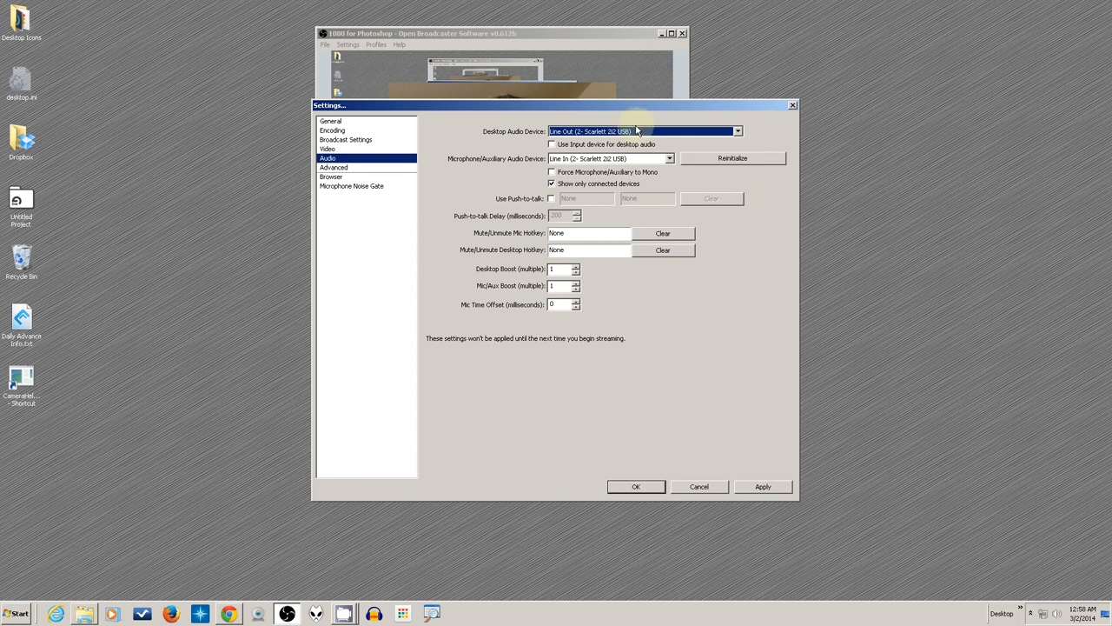
pyautogui.moveTo(777, 202)
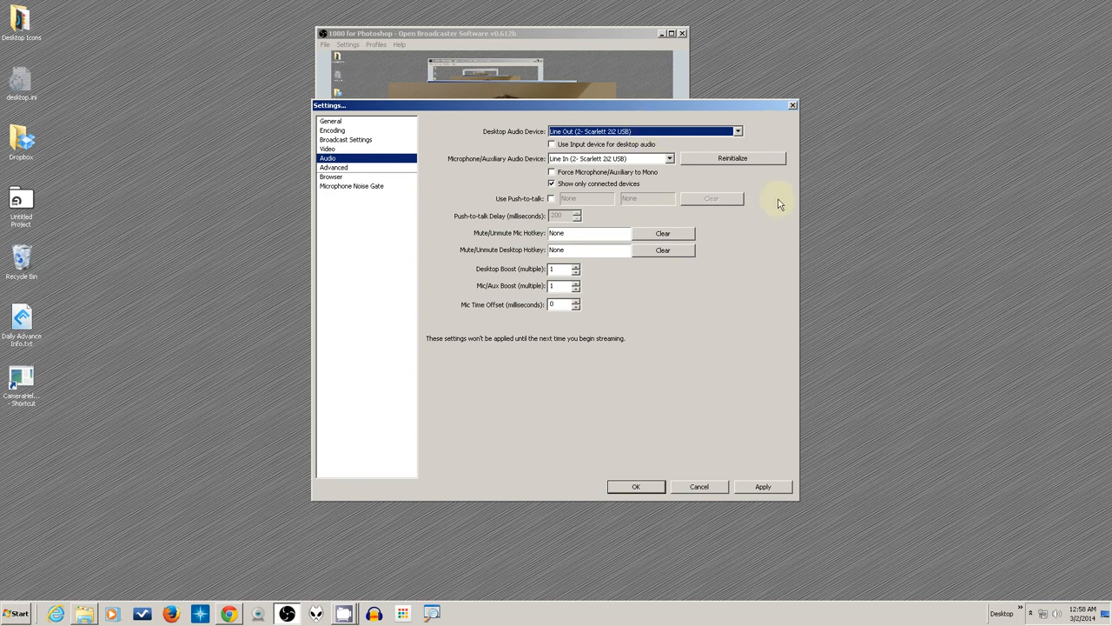
# Review the Audio settings, then cancel Settings to return to the C920 preview
pyautogui.click(738, 131)
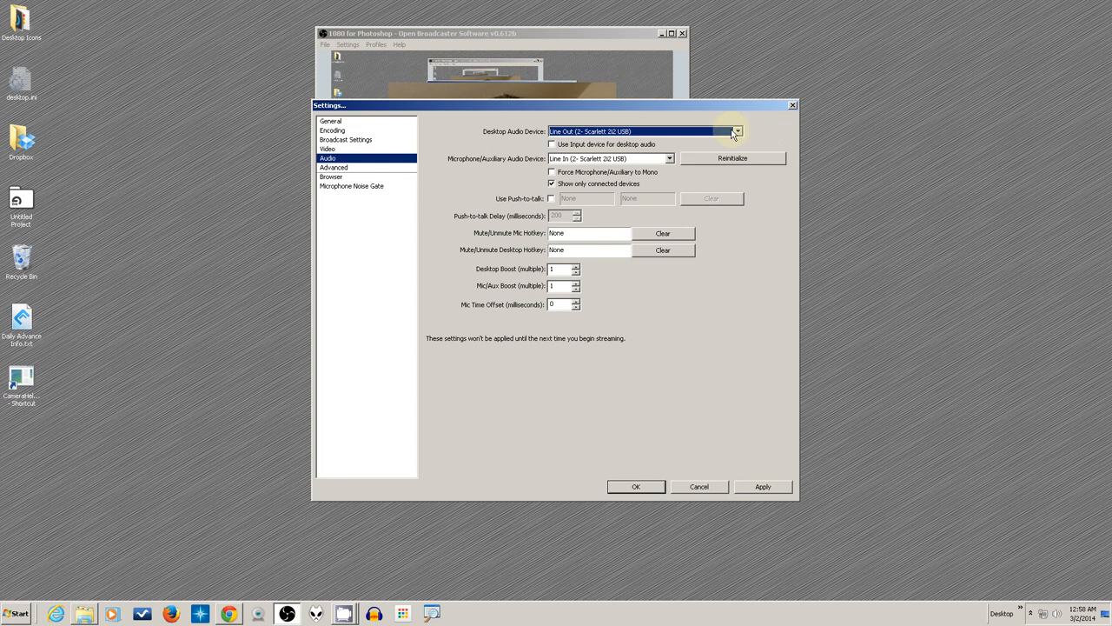
pyautogui.moveTo(724, 373)
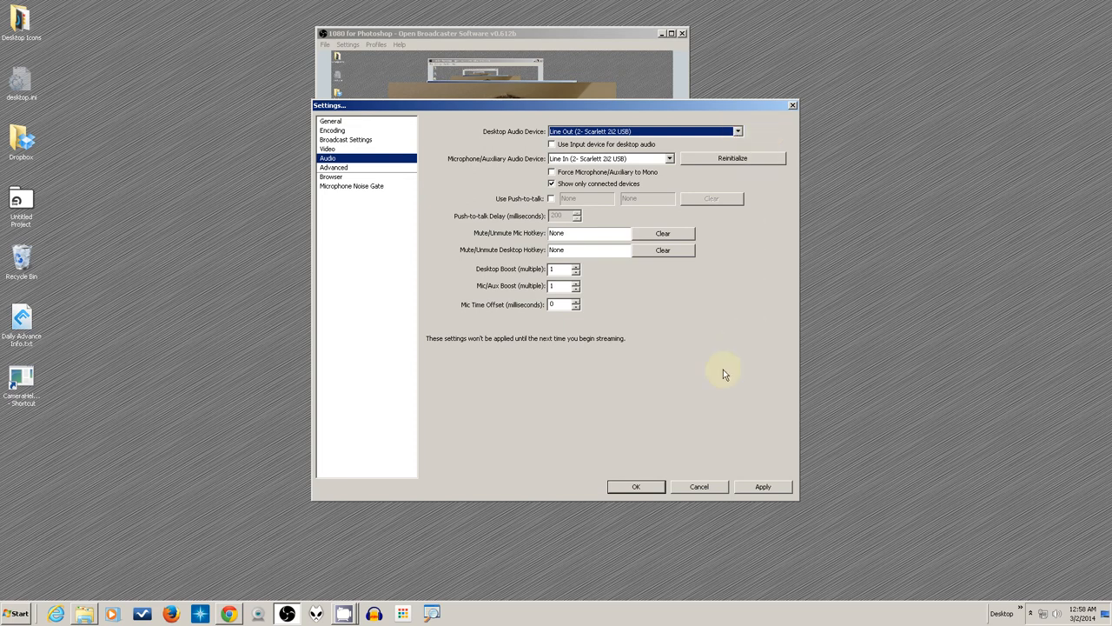
pyautogui.moveTo(707, 391)
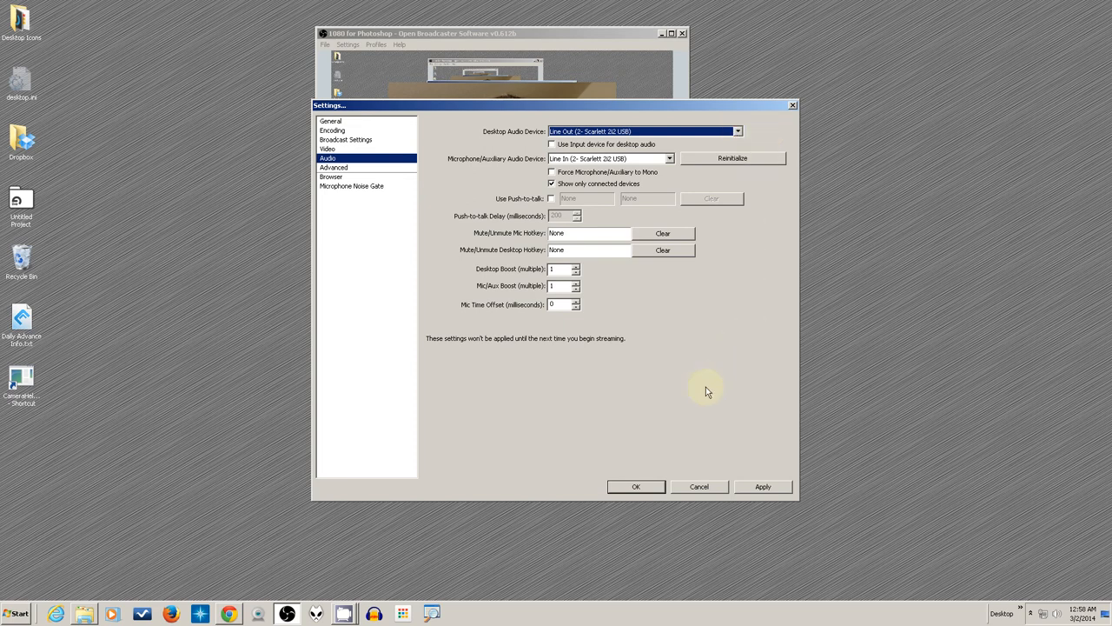
pyautogui.moveTo(609, 178)
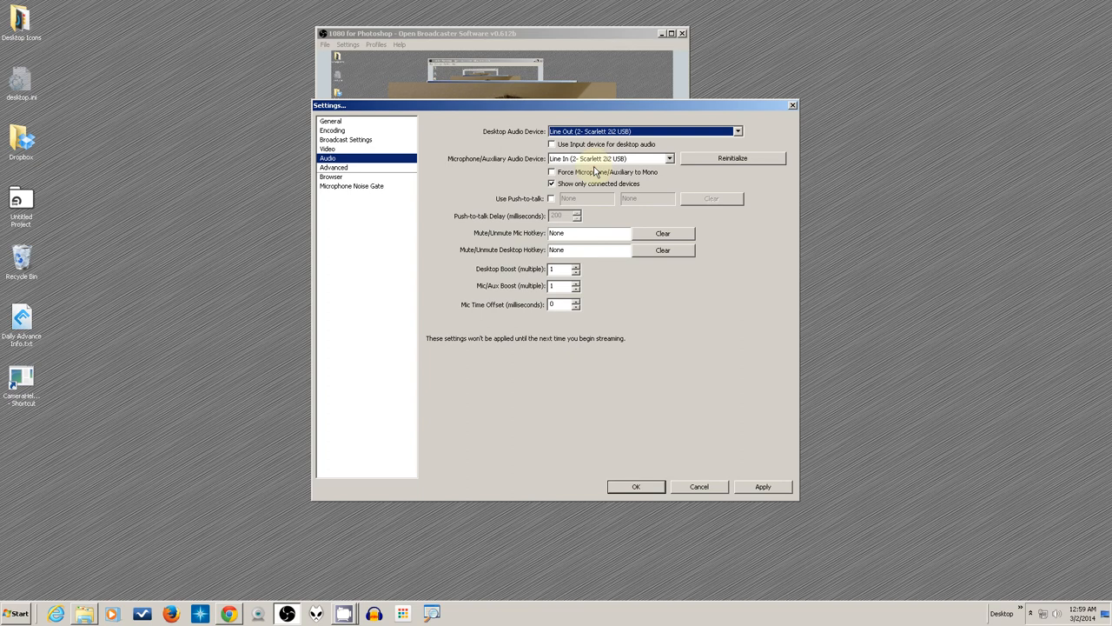
pyautogui.moveTo(594, 174)
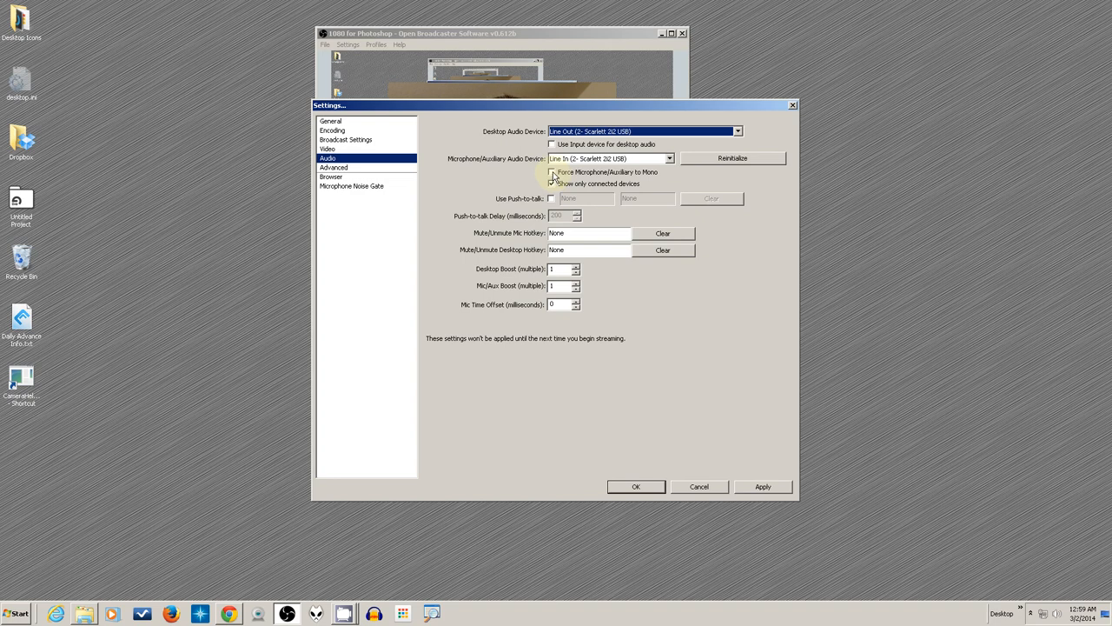
pyautogui.click(551, 183)
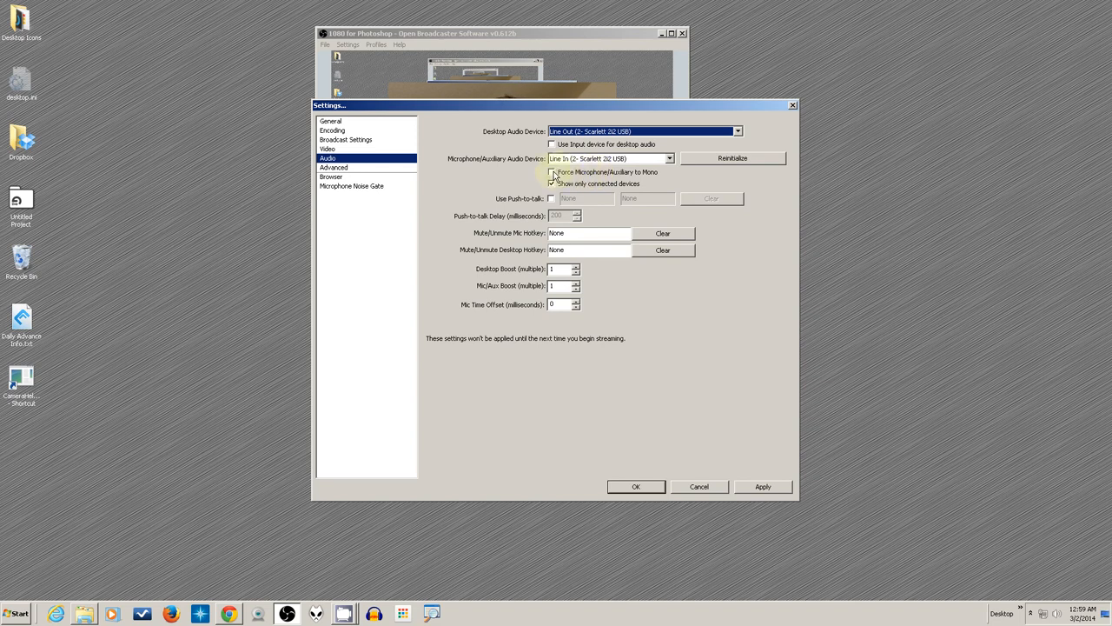
pyautogui.click(552, 183)
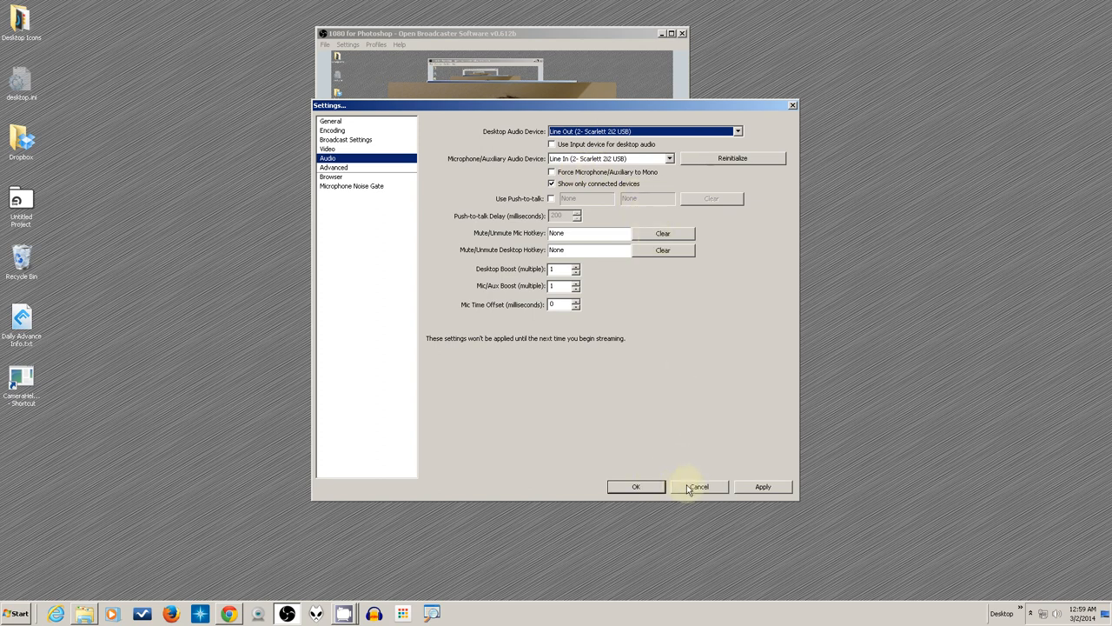
pyautogui.click(699, 486)
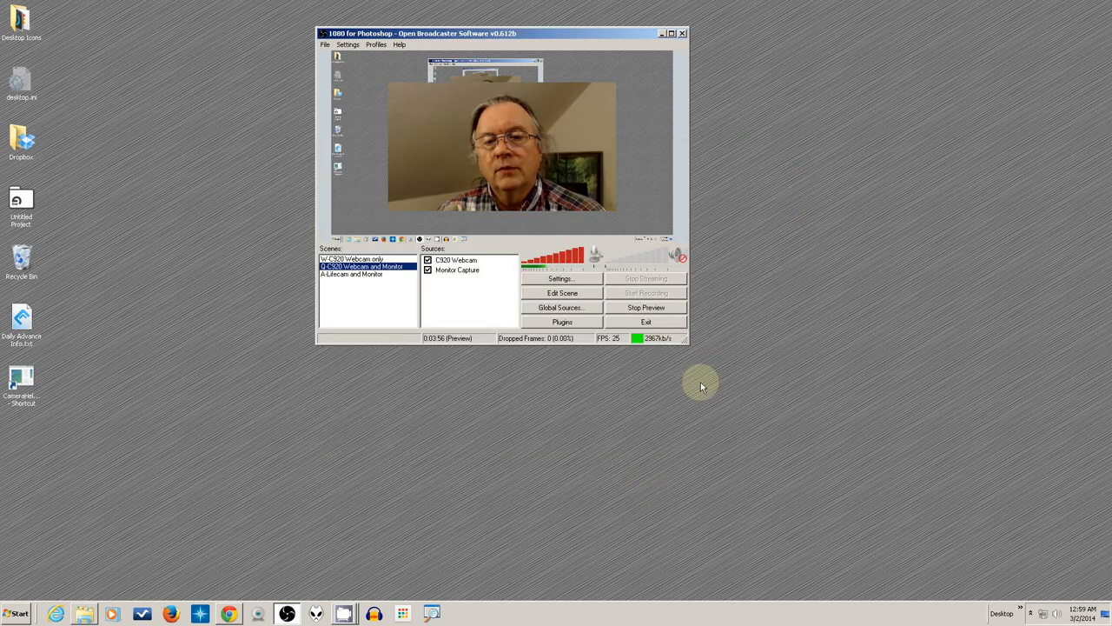
pyautogui.moveTo(595, 241)
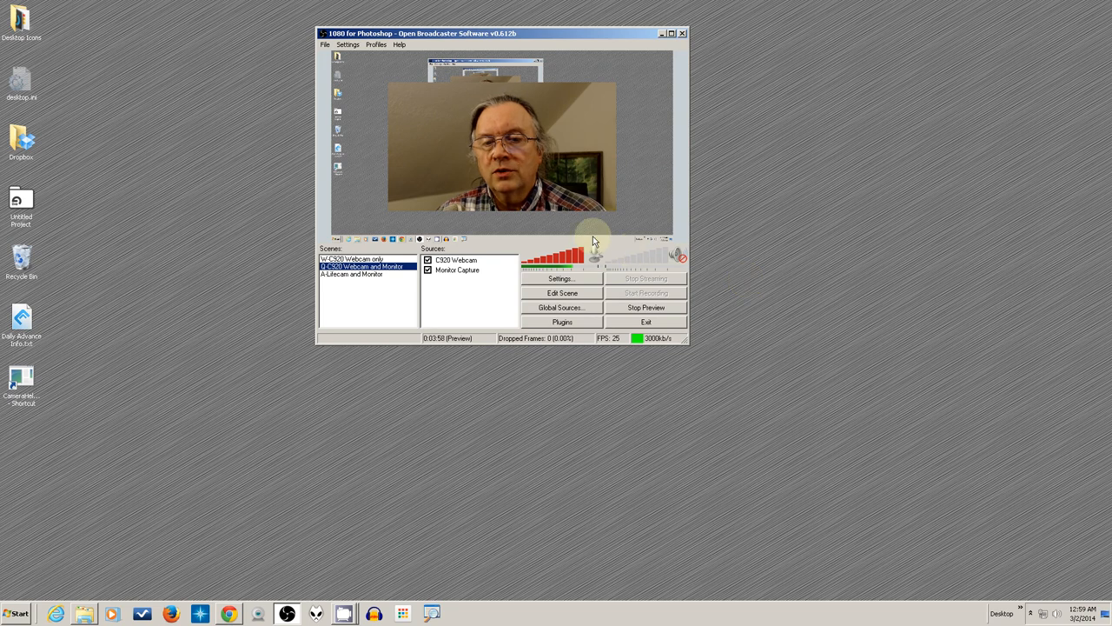
pyautogui.moveTo(726, 236)
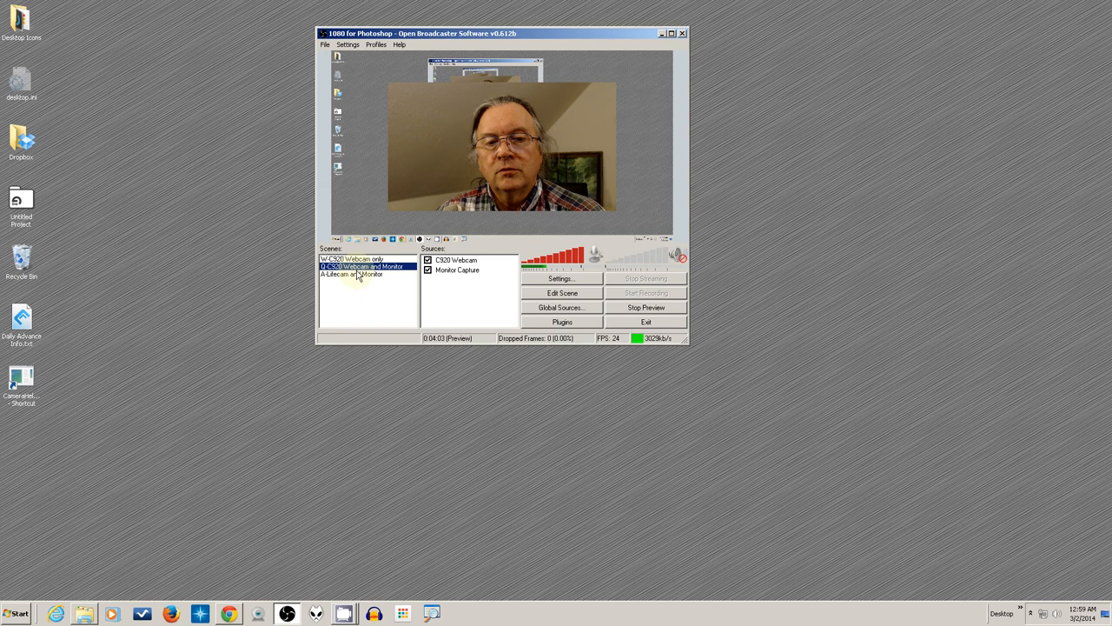
# Switch the preview to A-Lifecam and Monitor, then to W-C920 Webcam only
pyautogui.click(356, 274)
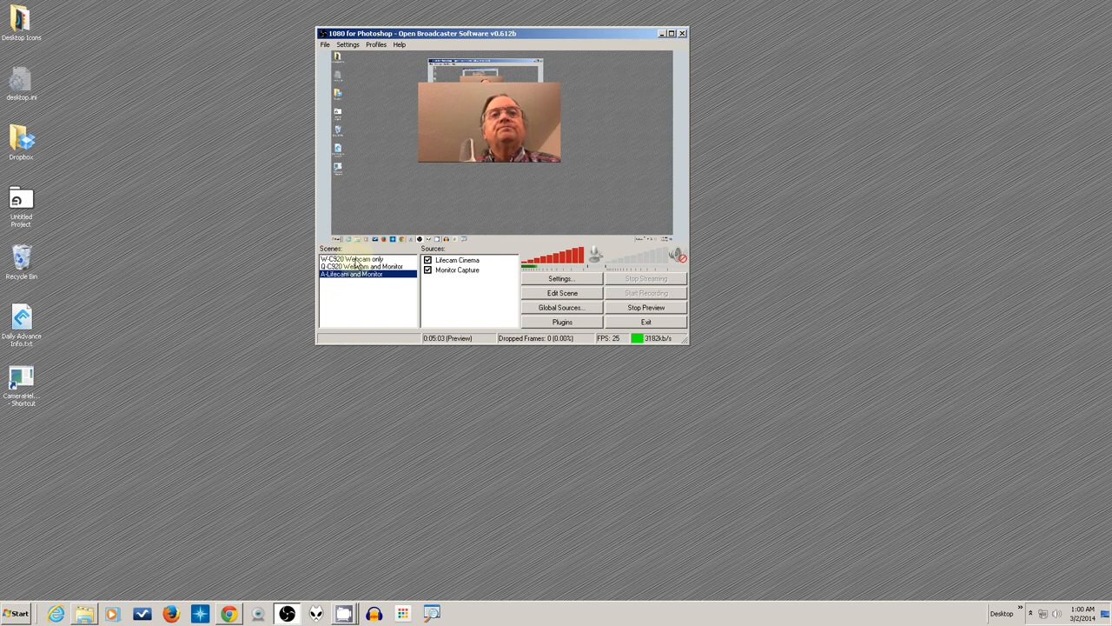
pyautogui.click(352, 259)
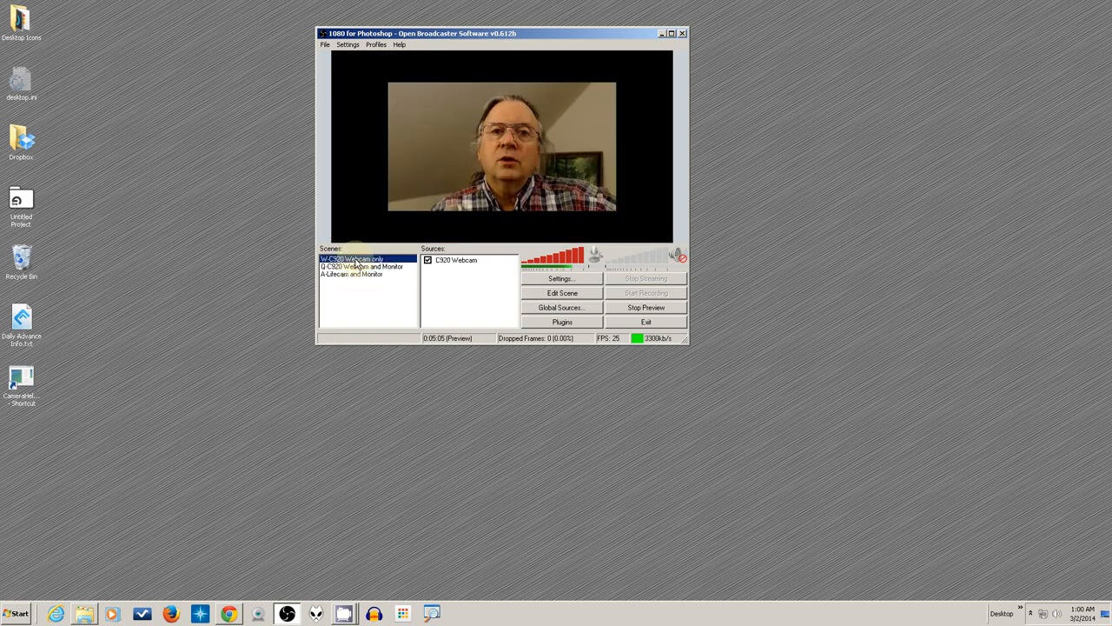